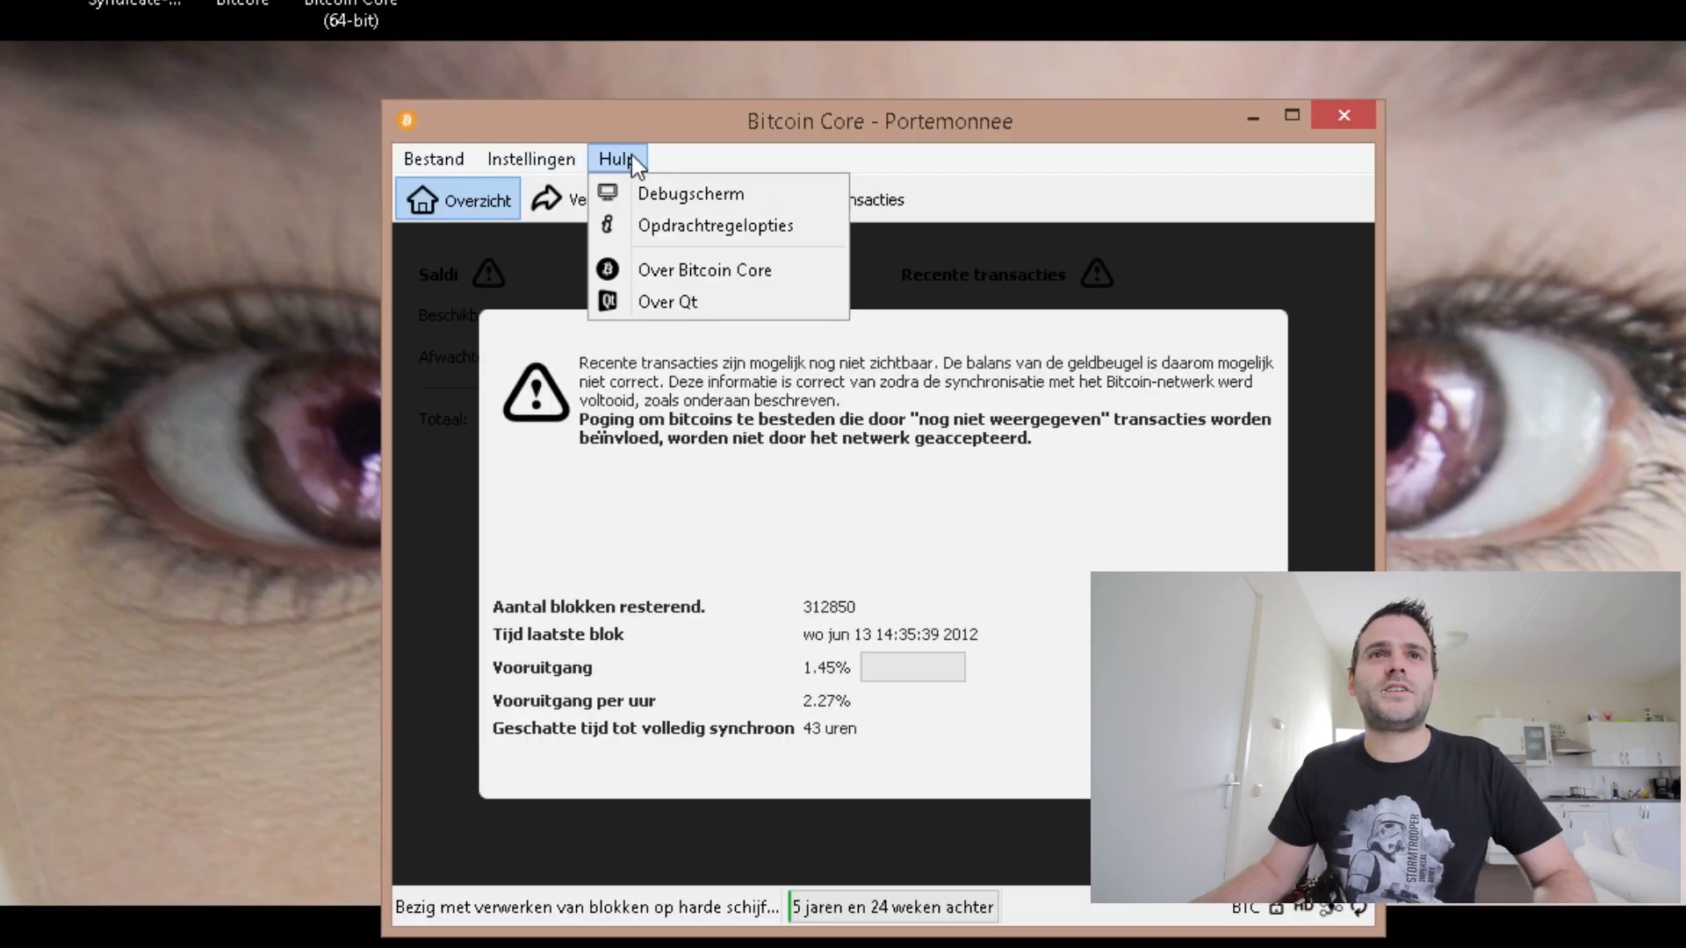
Step: Quit the Dutch-language Bitcoin Core wallet via Bestand > Afsluiten
left_click(433, 159)
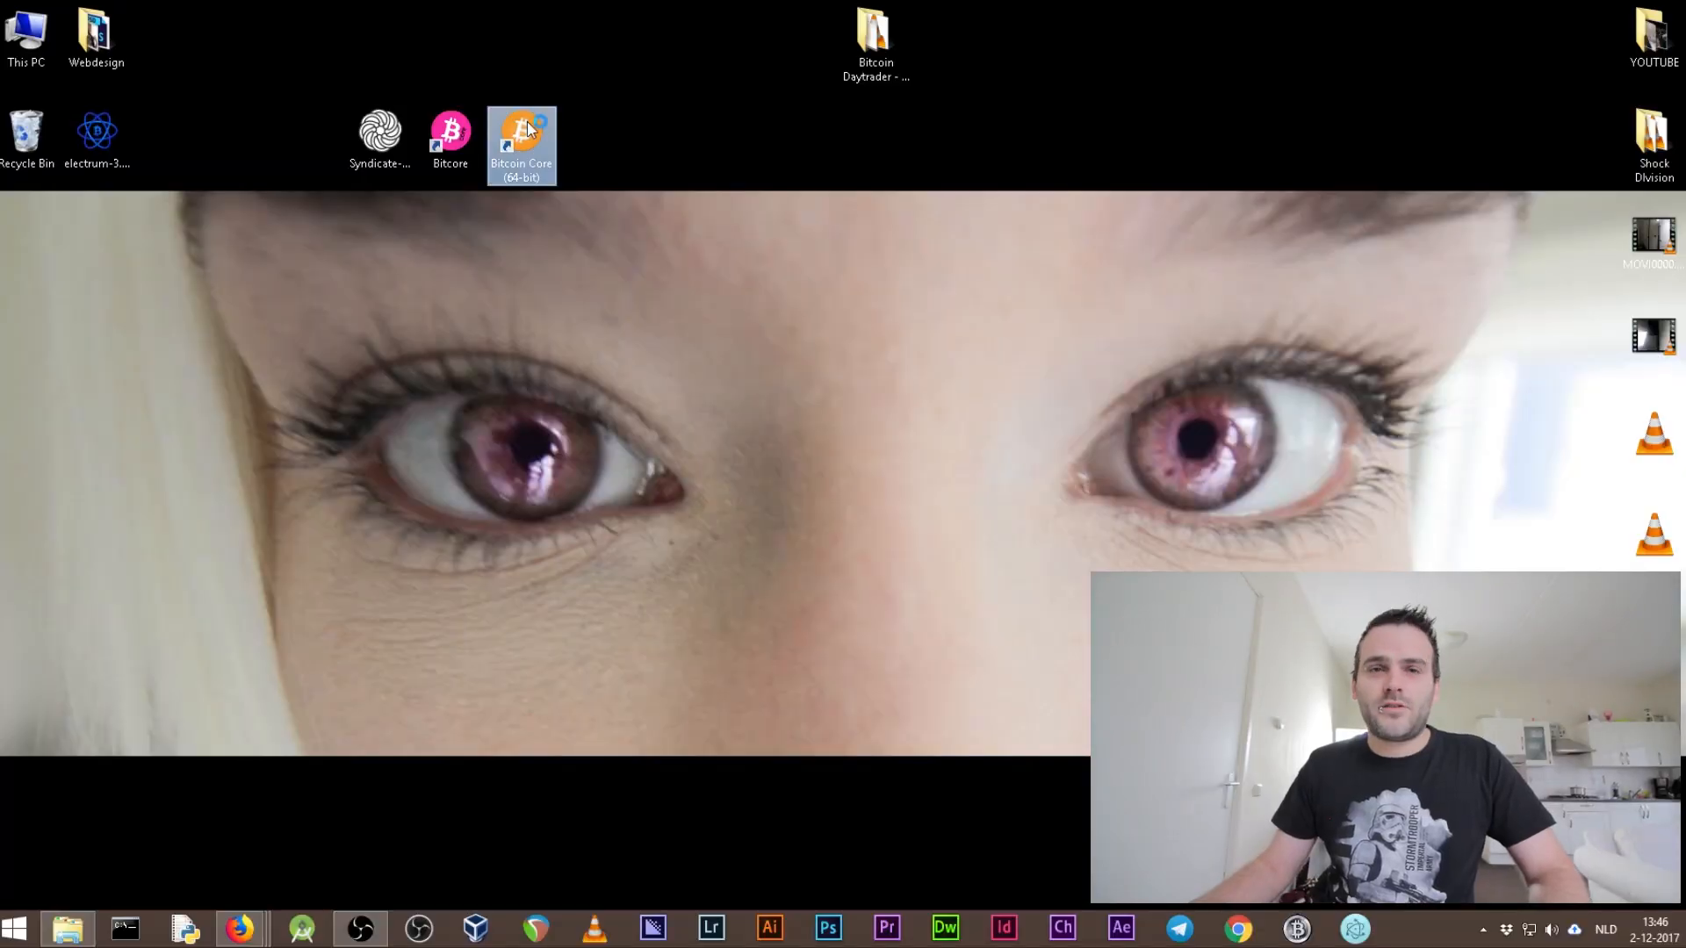
Step: Relaunch Bitcoin Core (64-bit) in English and browse the Help and Settings menus
double_click(522, 140)
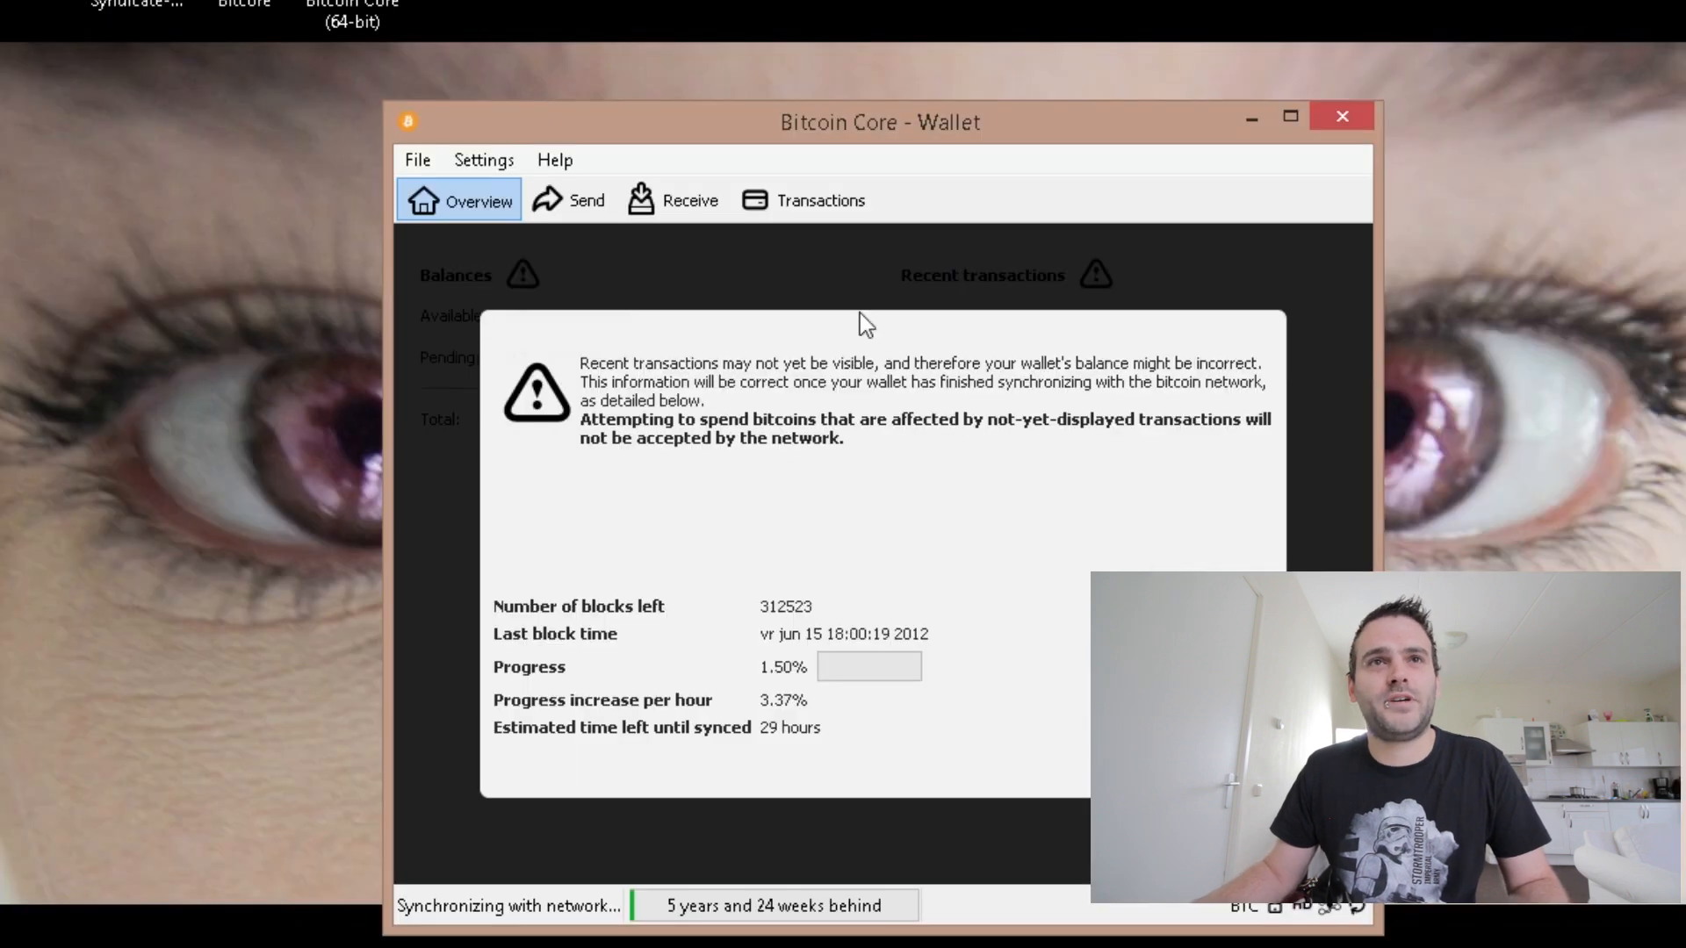
left_click(555, 159)
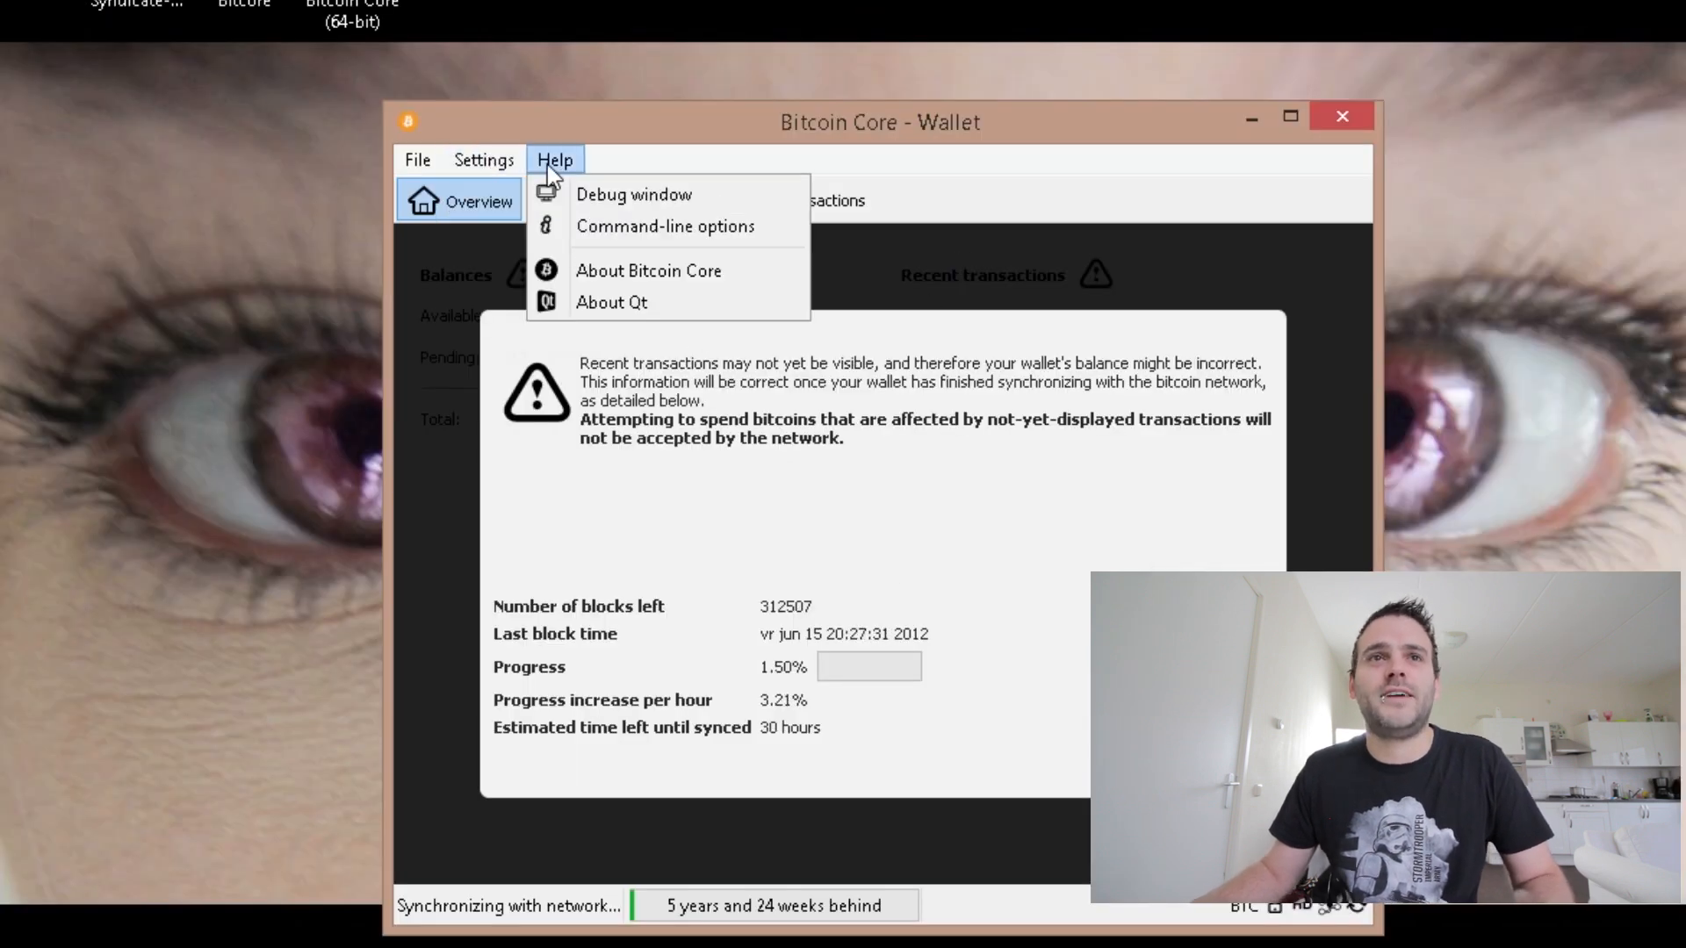
left_click(483, 159)
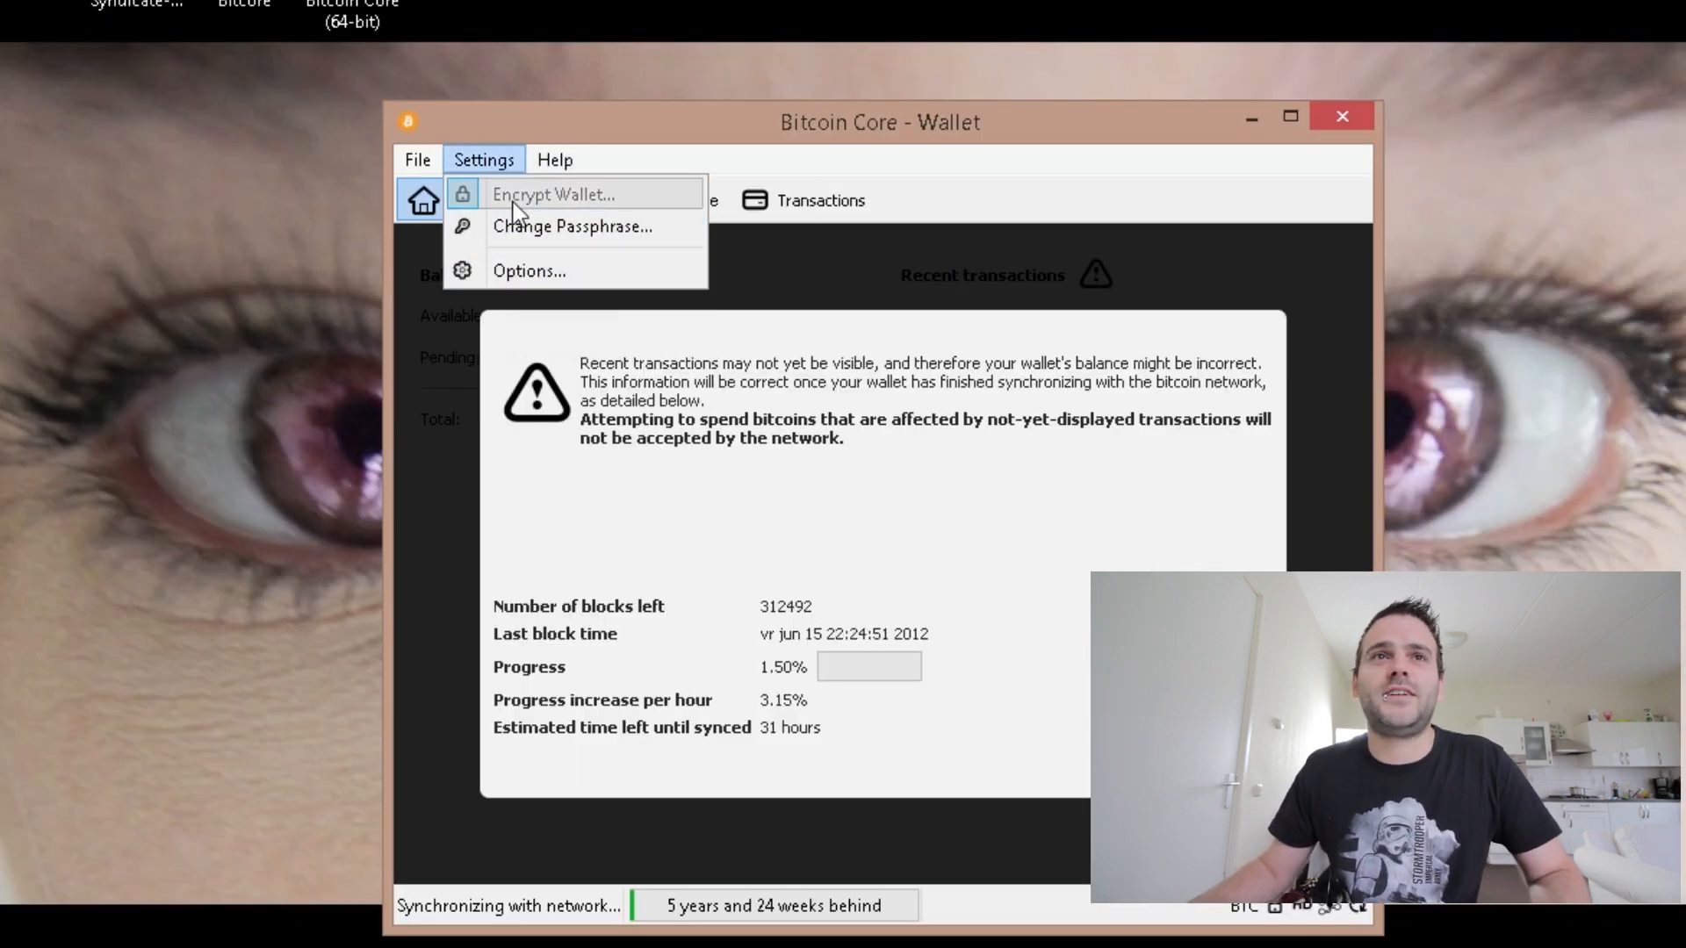
left_click(555, 159)
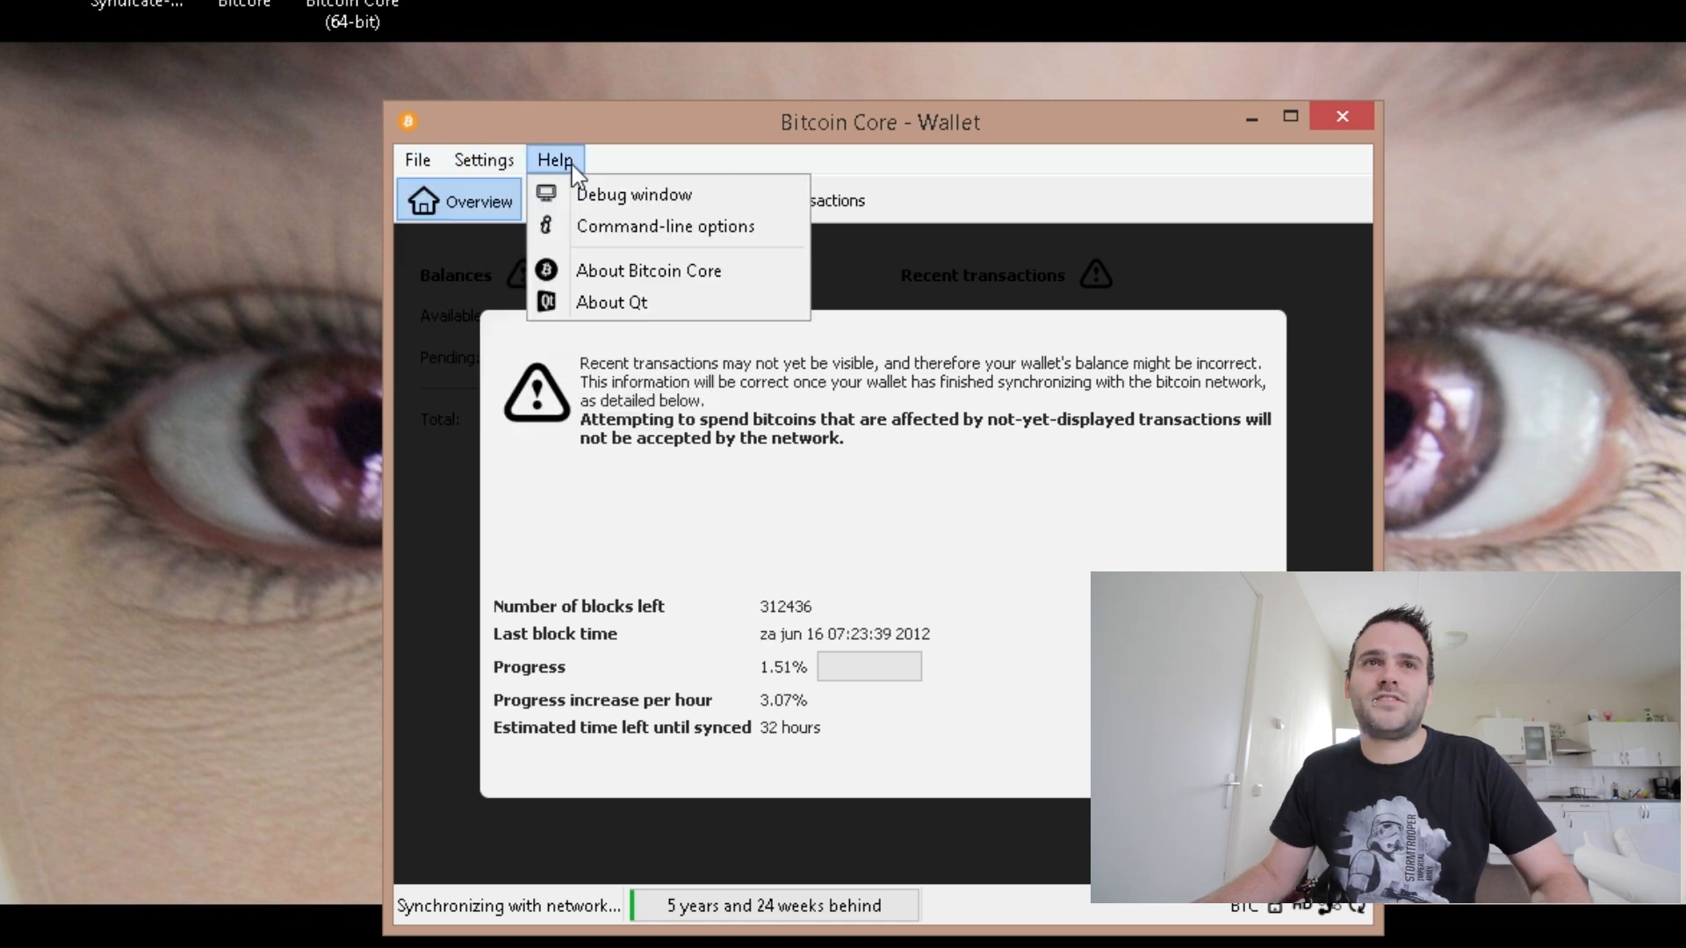
left_click(689, 143)
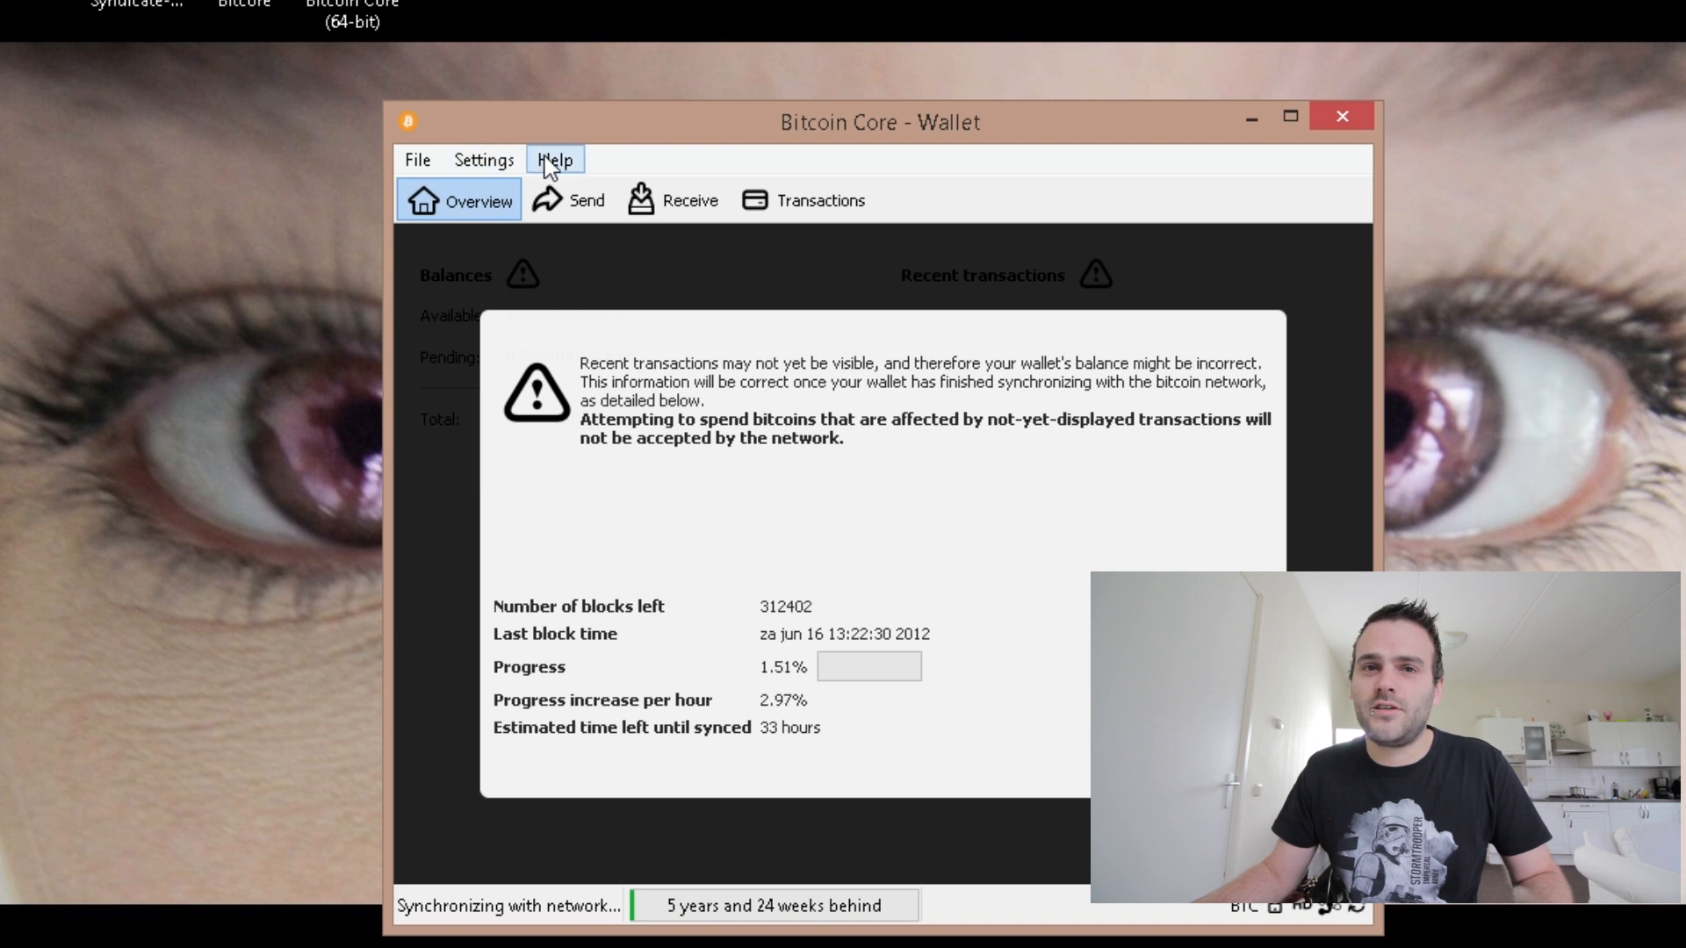
left_click(554, 159)
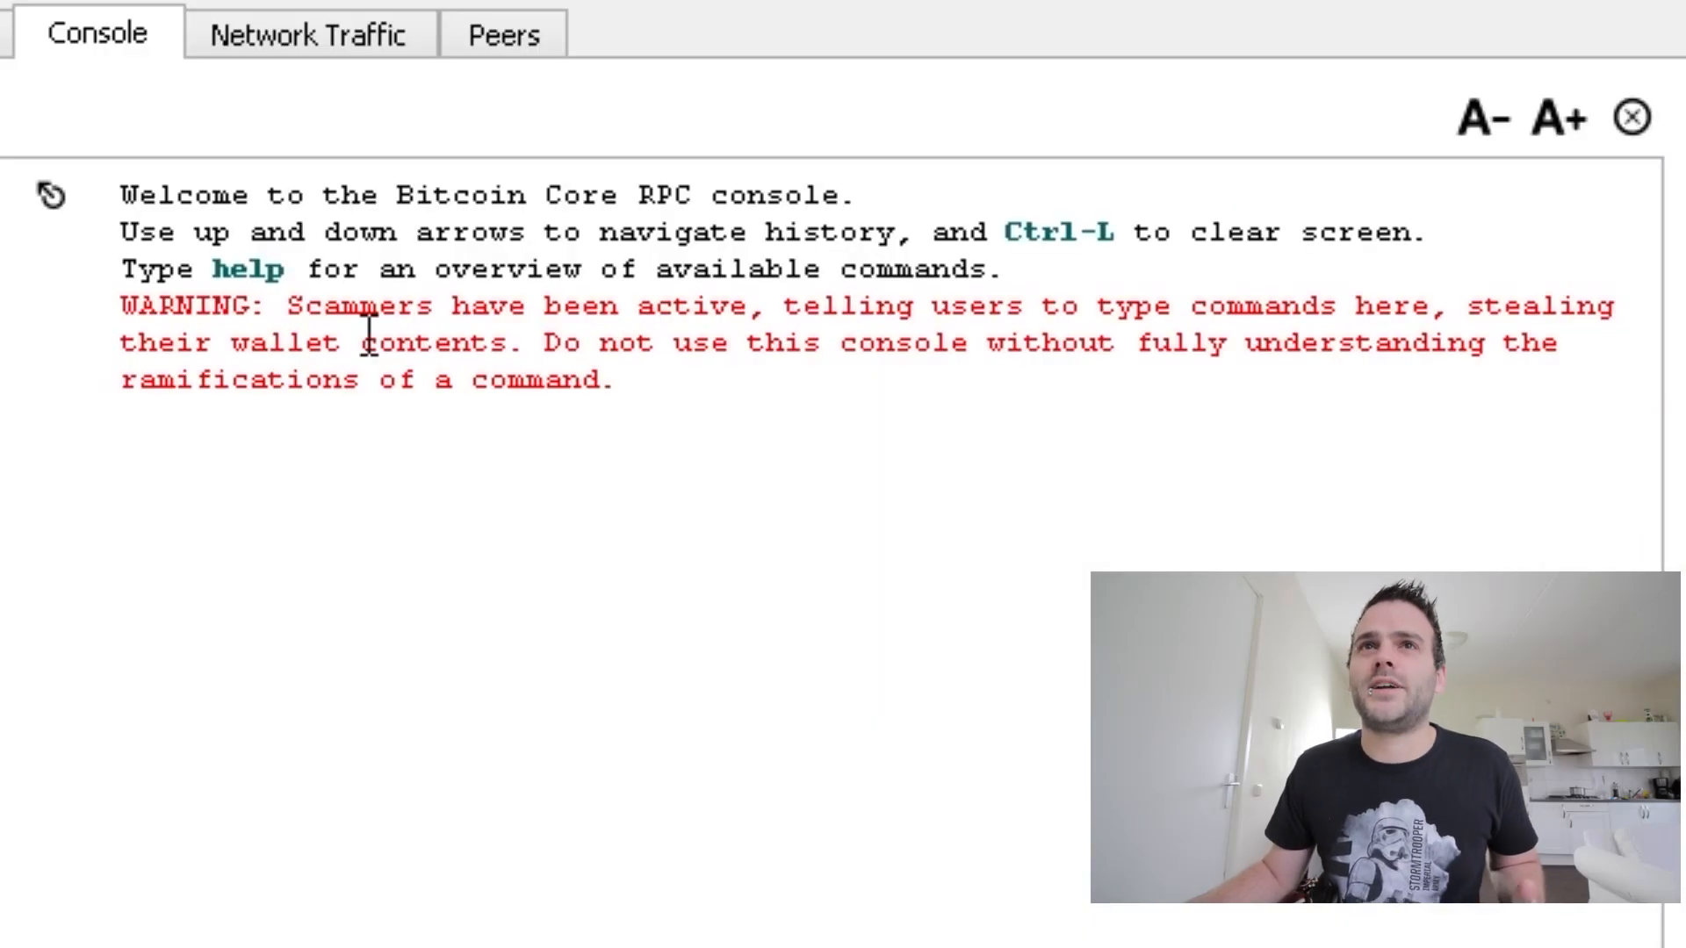
mouse_move(1233, 306)
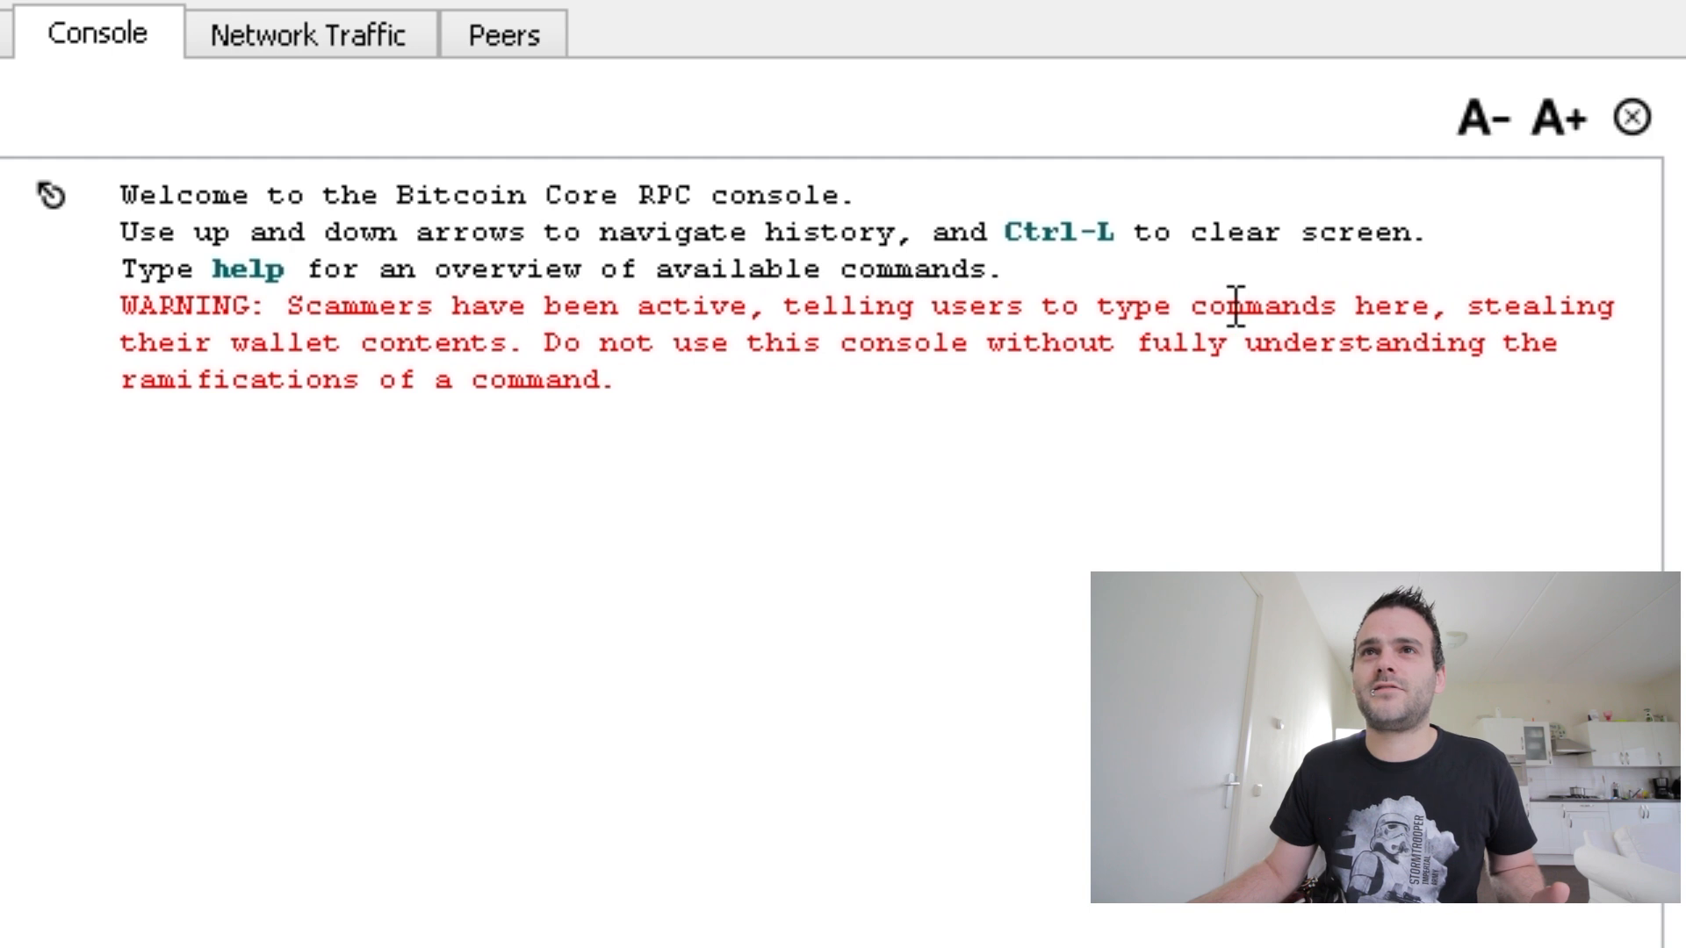
mouse_move(621, 364)
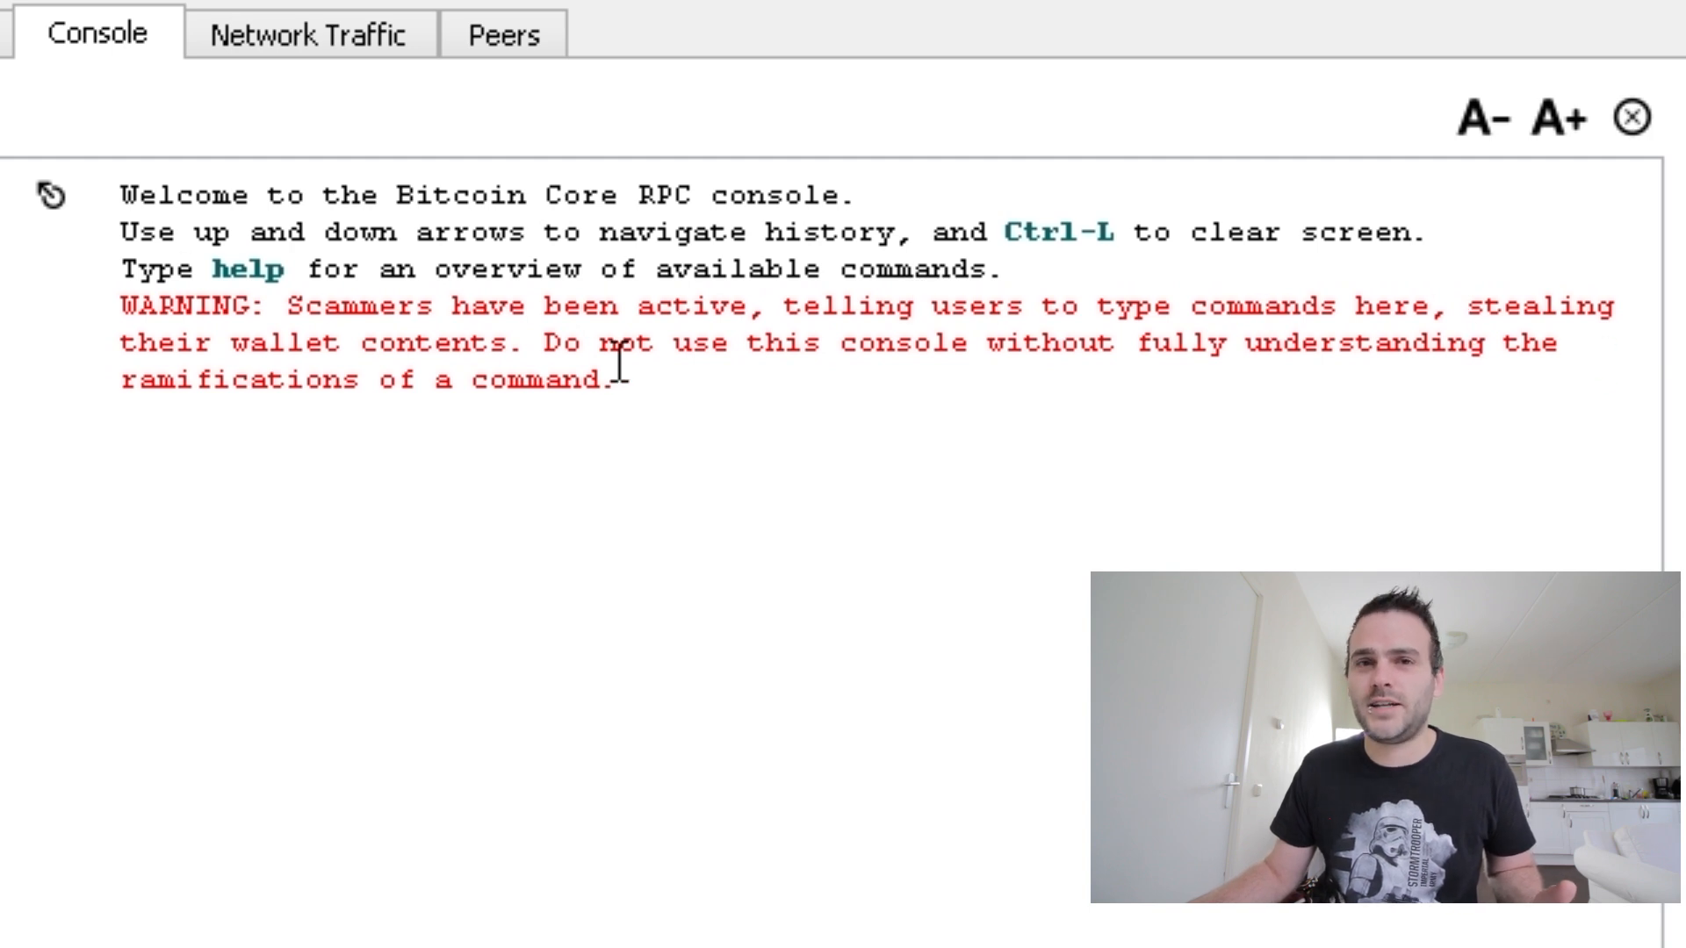
mouse_move(1221, 354)
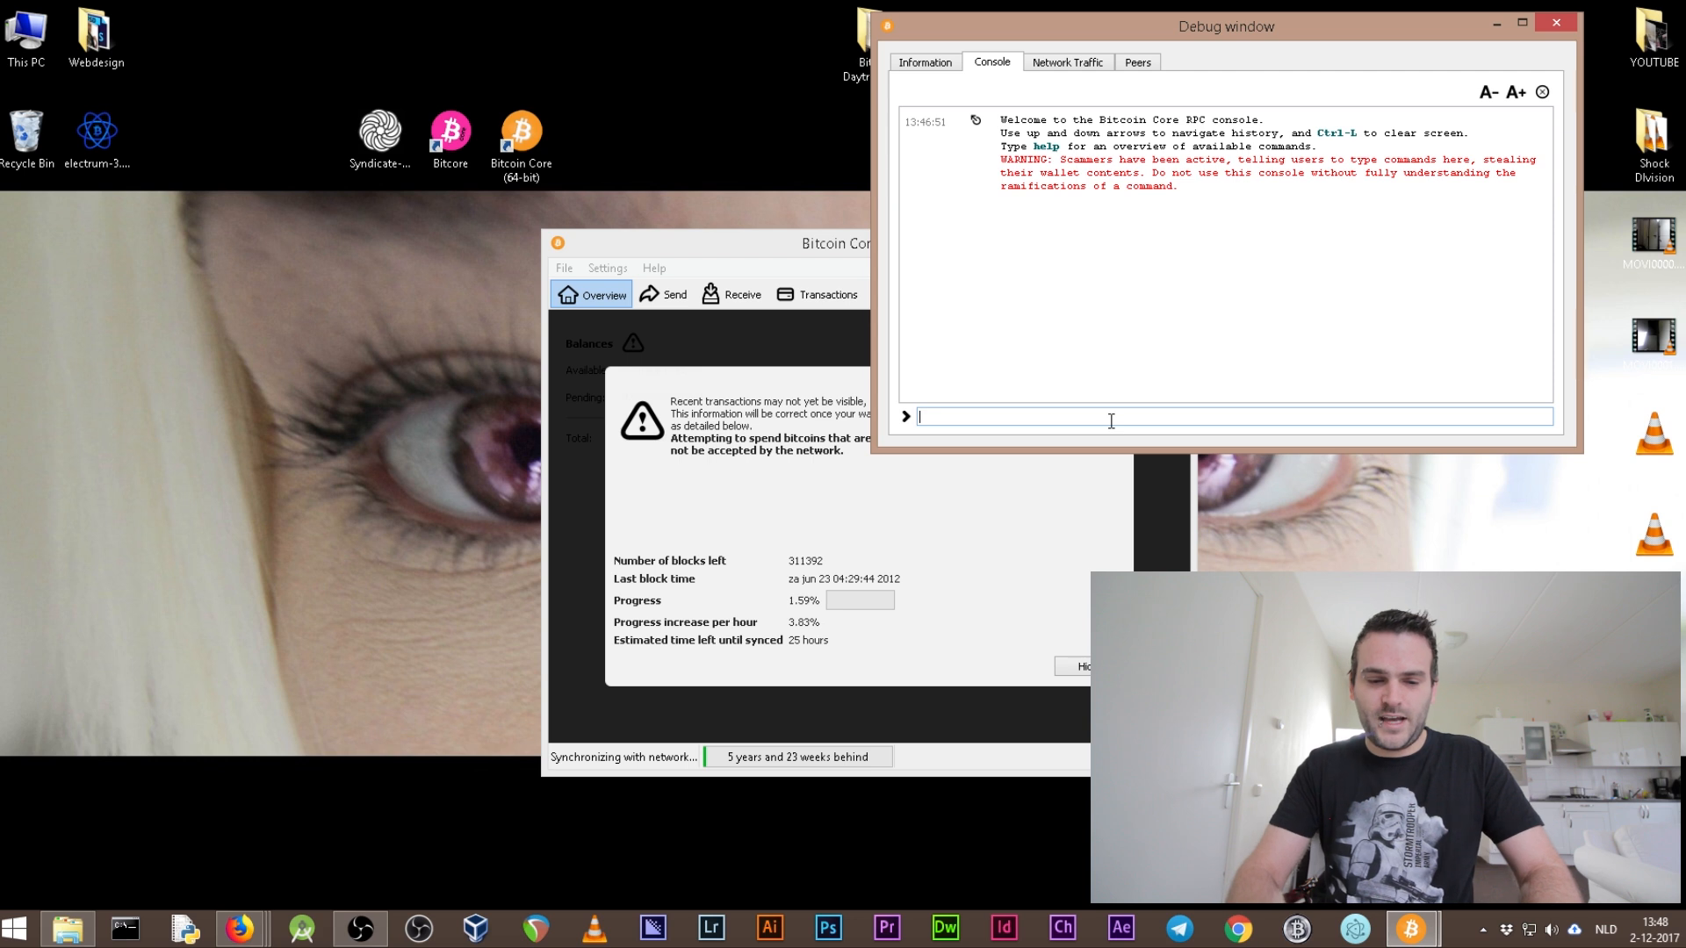
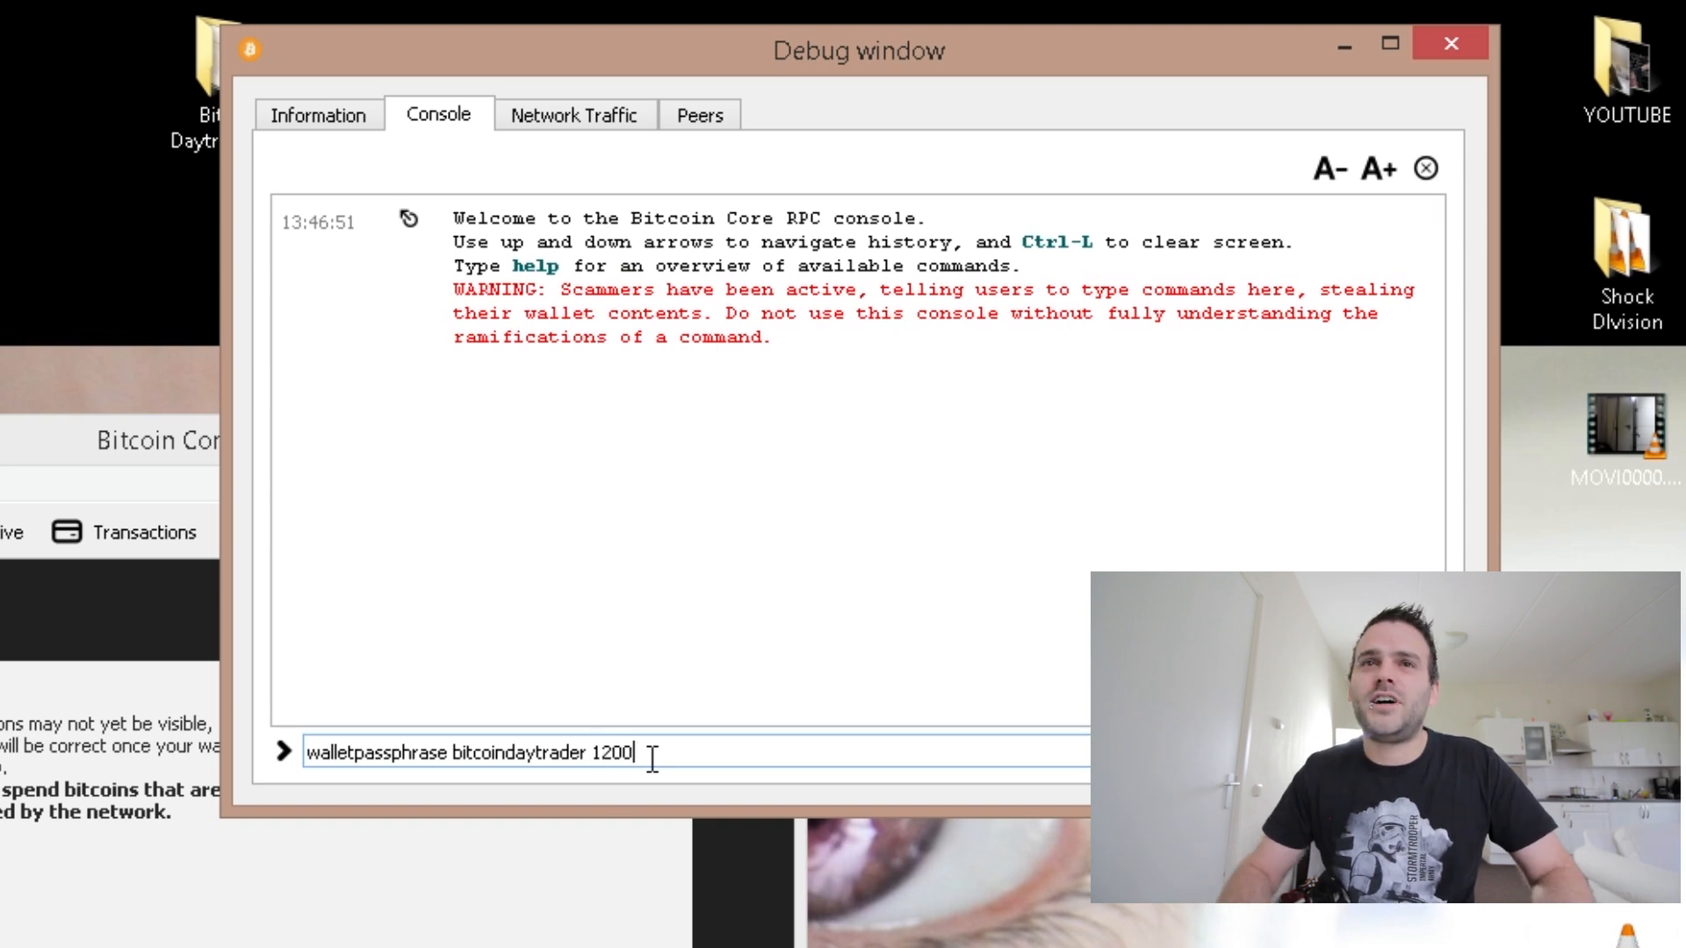
key("Return")
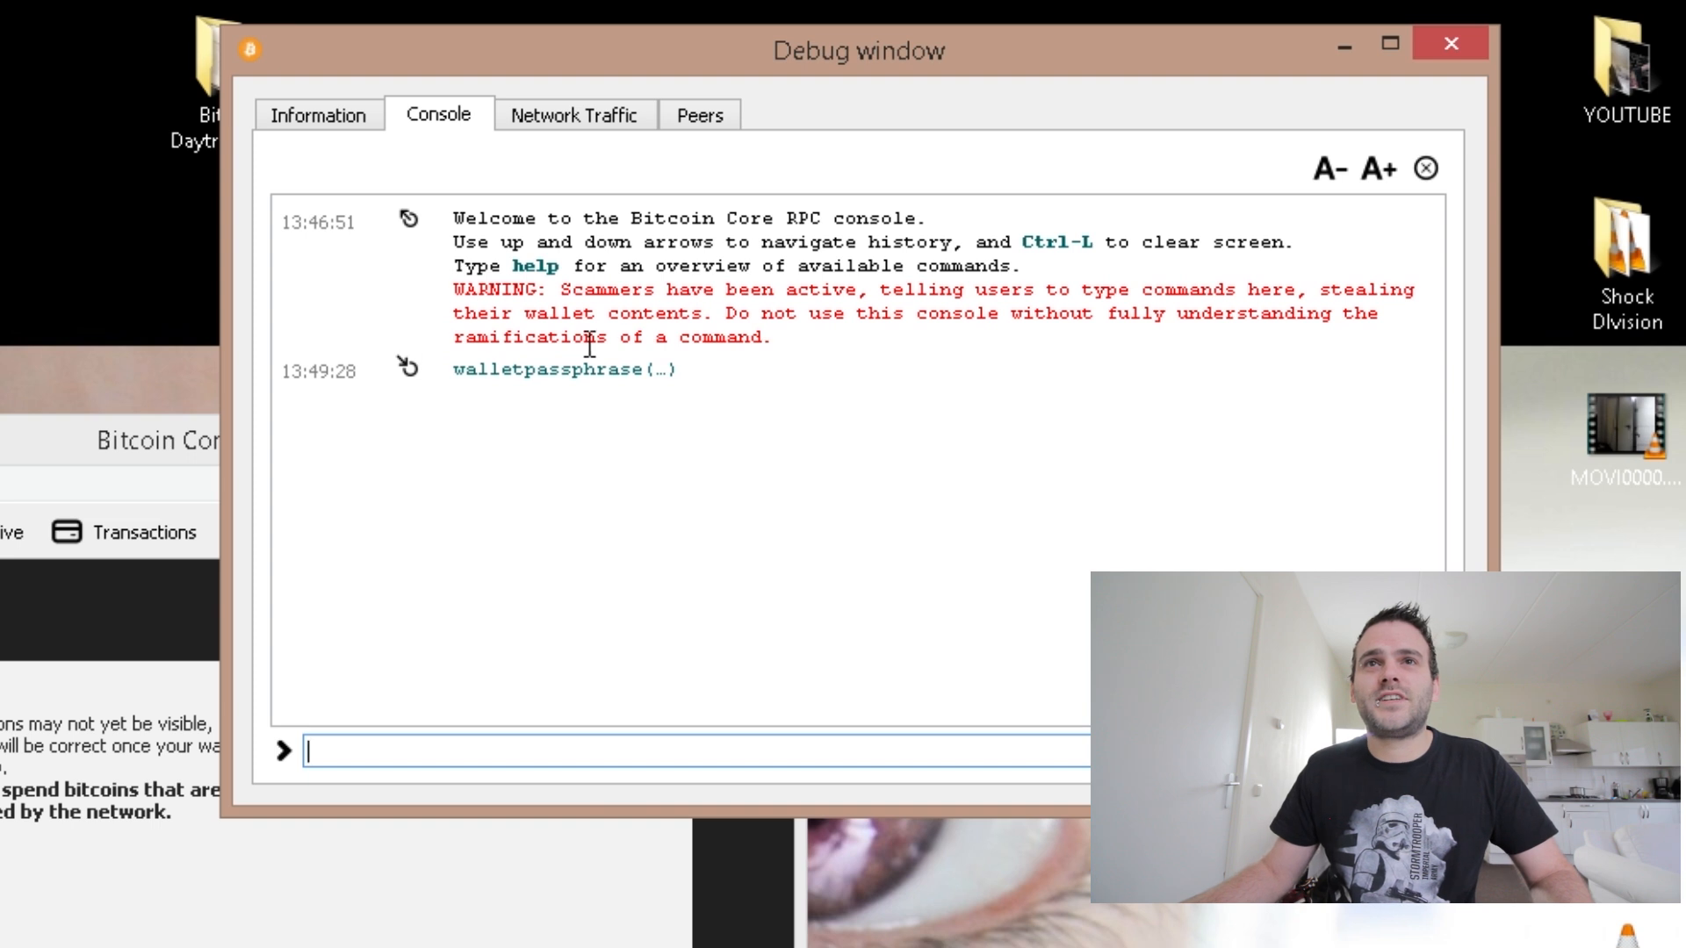
key("Return")
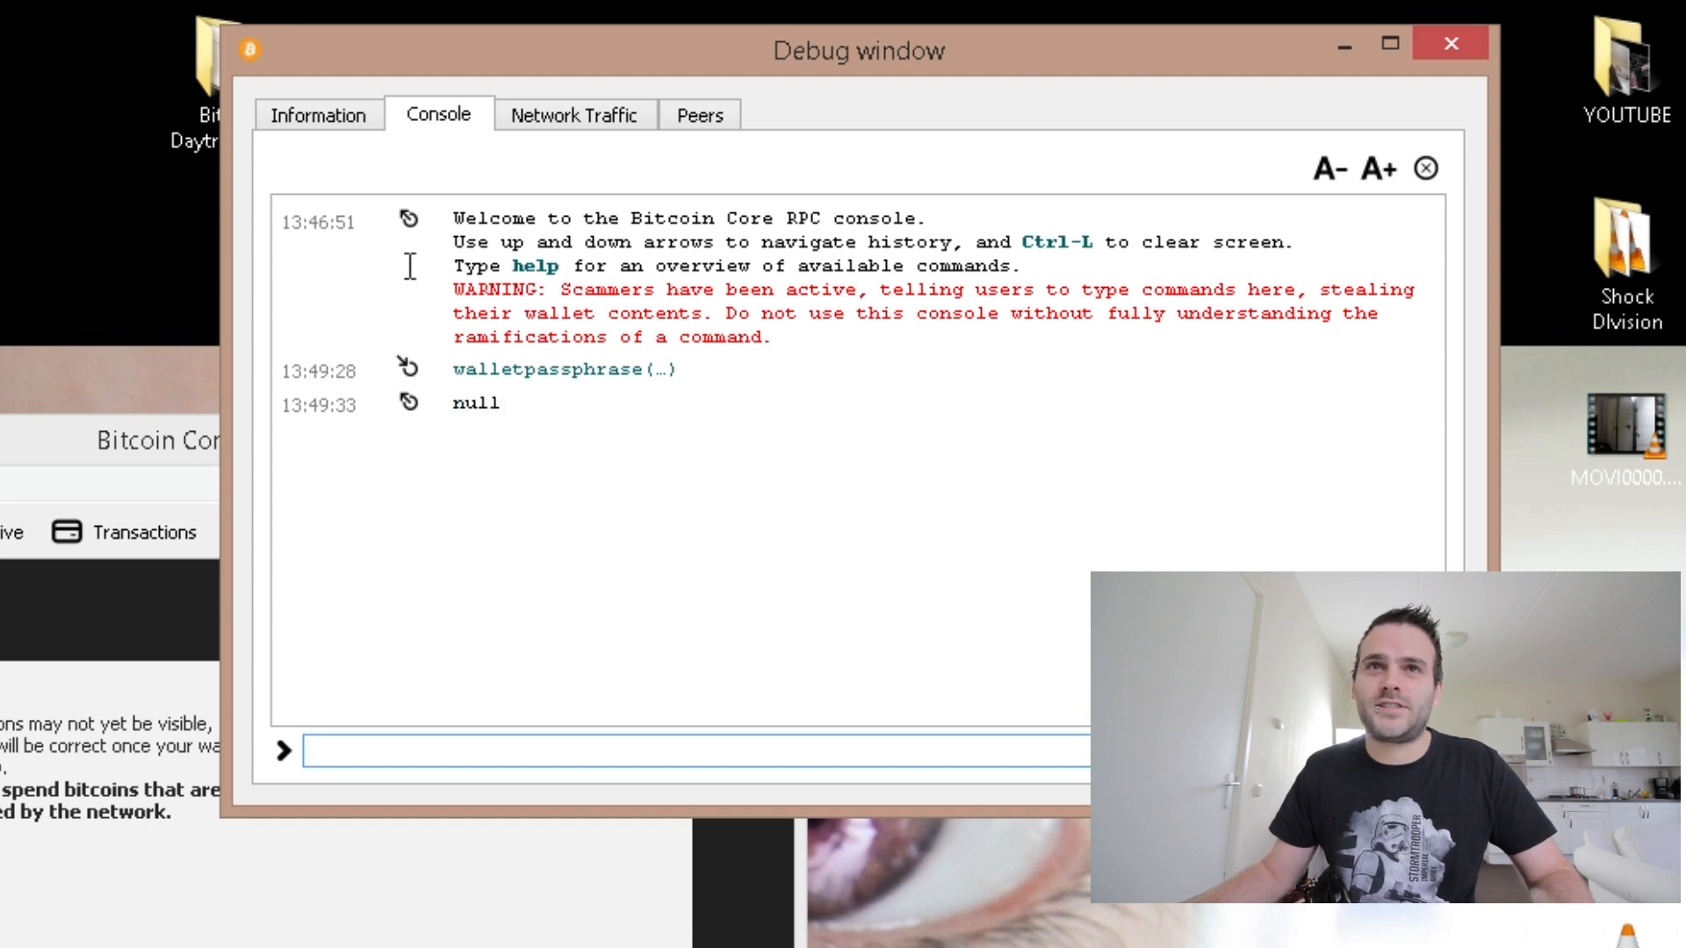
mouse_move(598, 707)
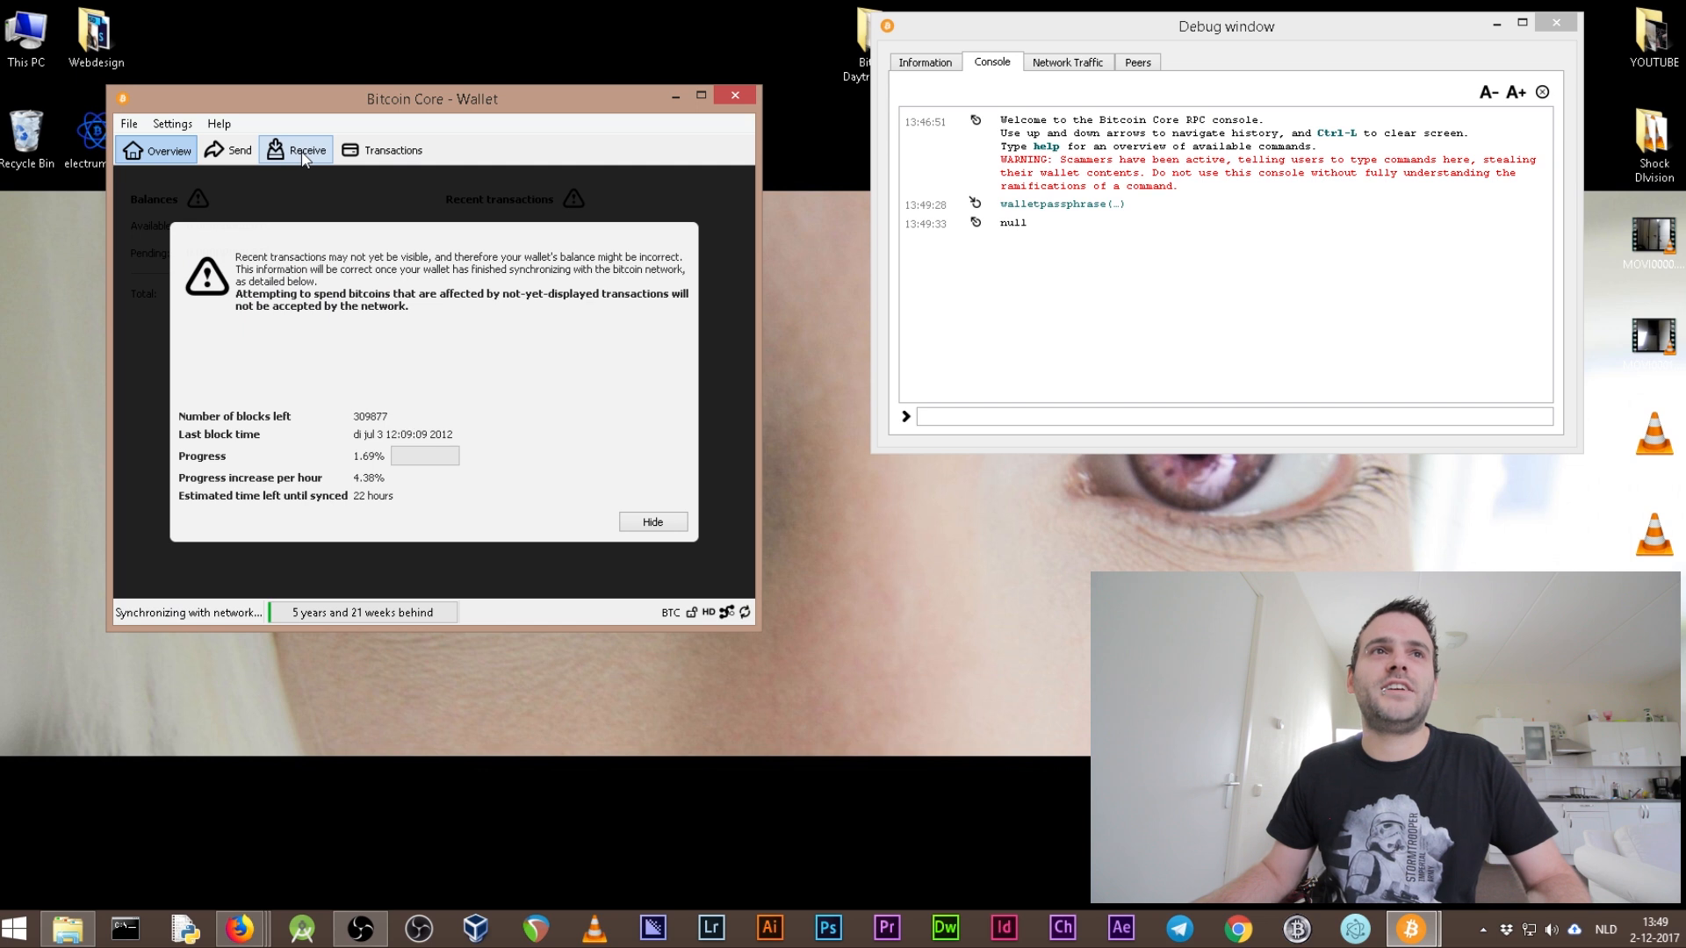
Step: Hide the sync notice, toggle Transactions and Receive tabs, and generate a new receiving address
left_click(307, 150)
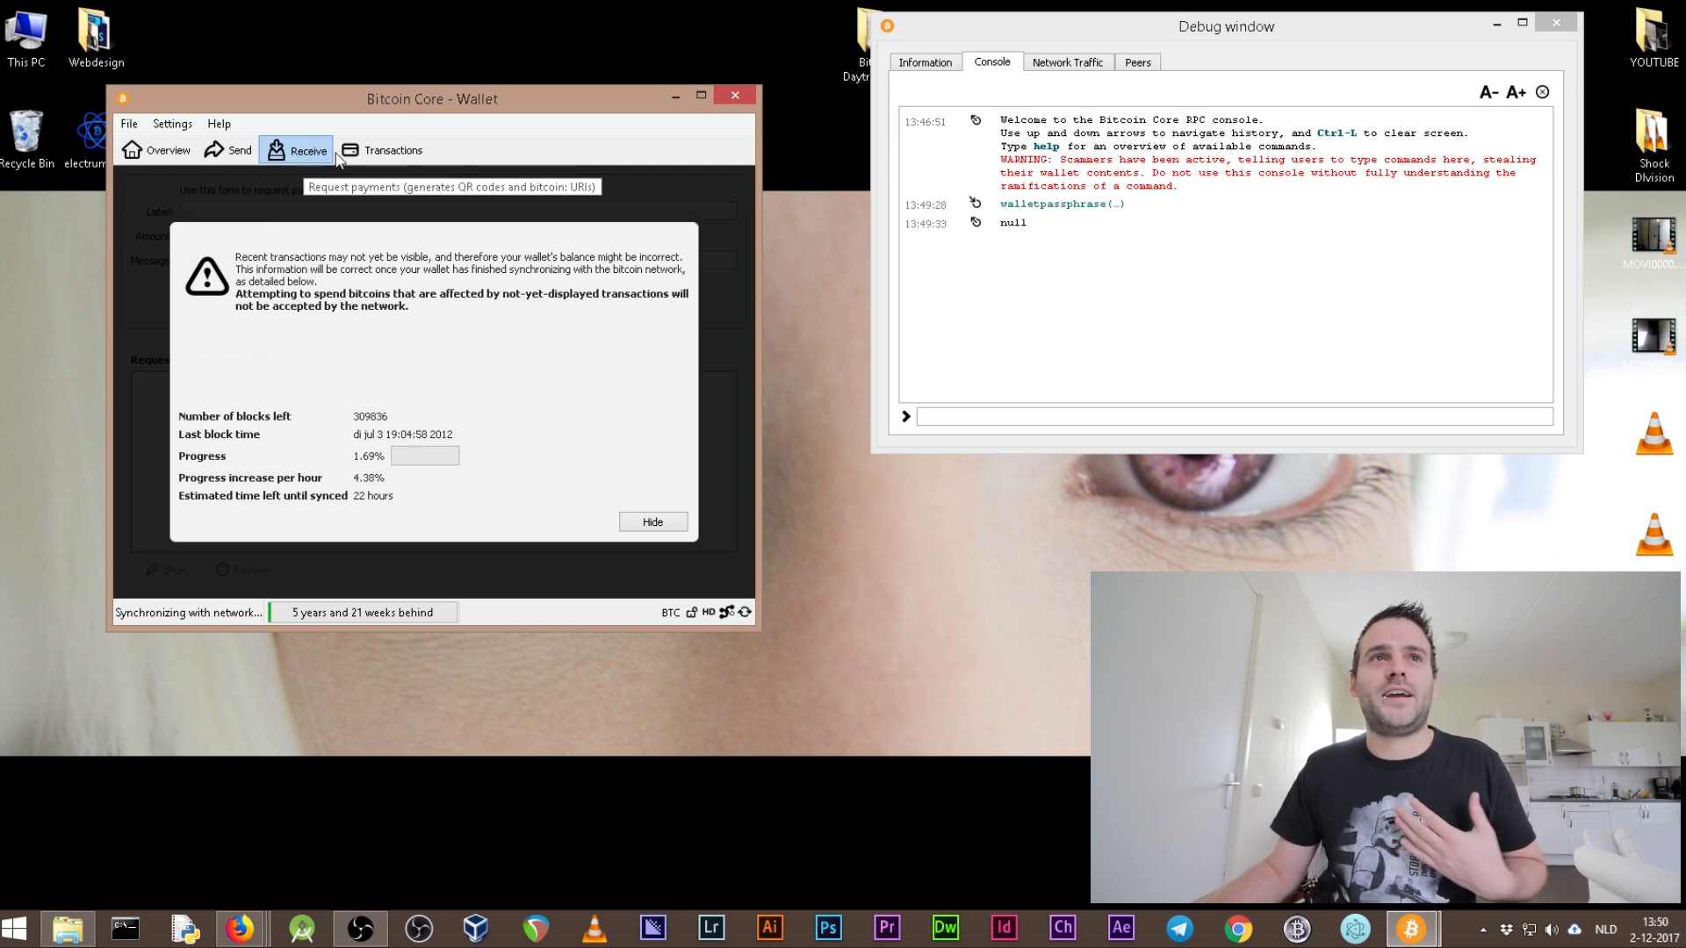
left_click(393, 150)
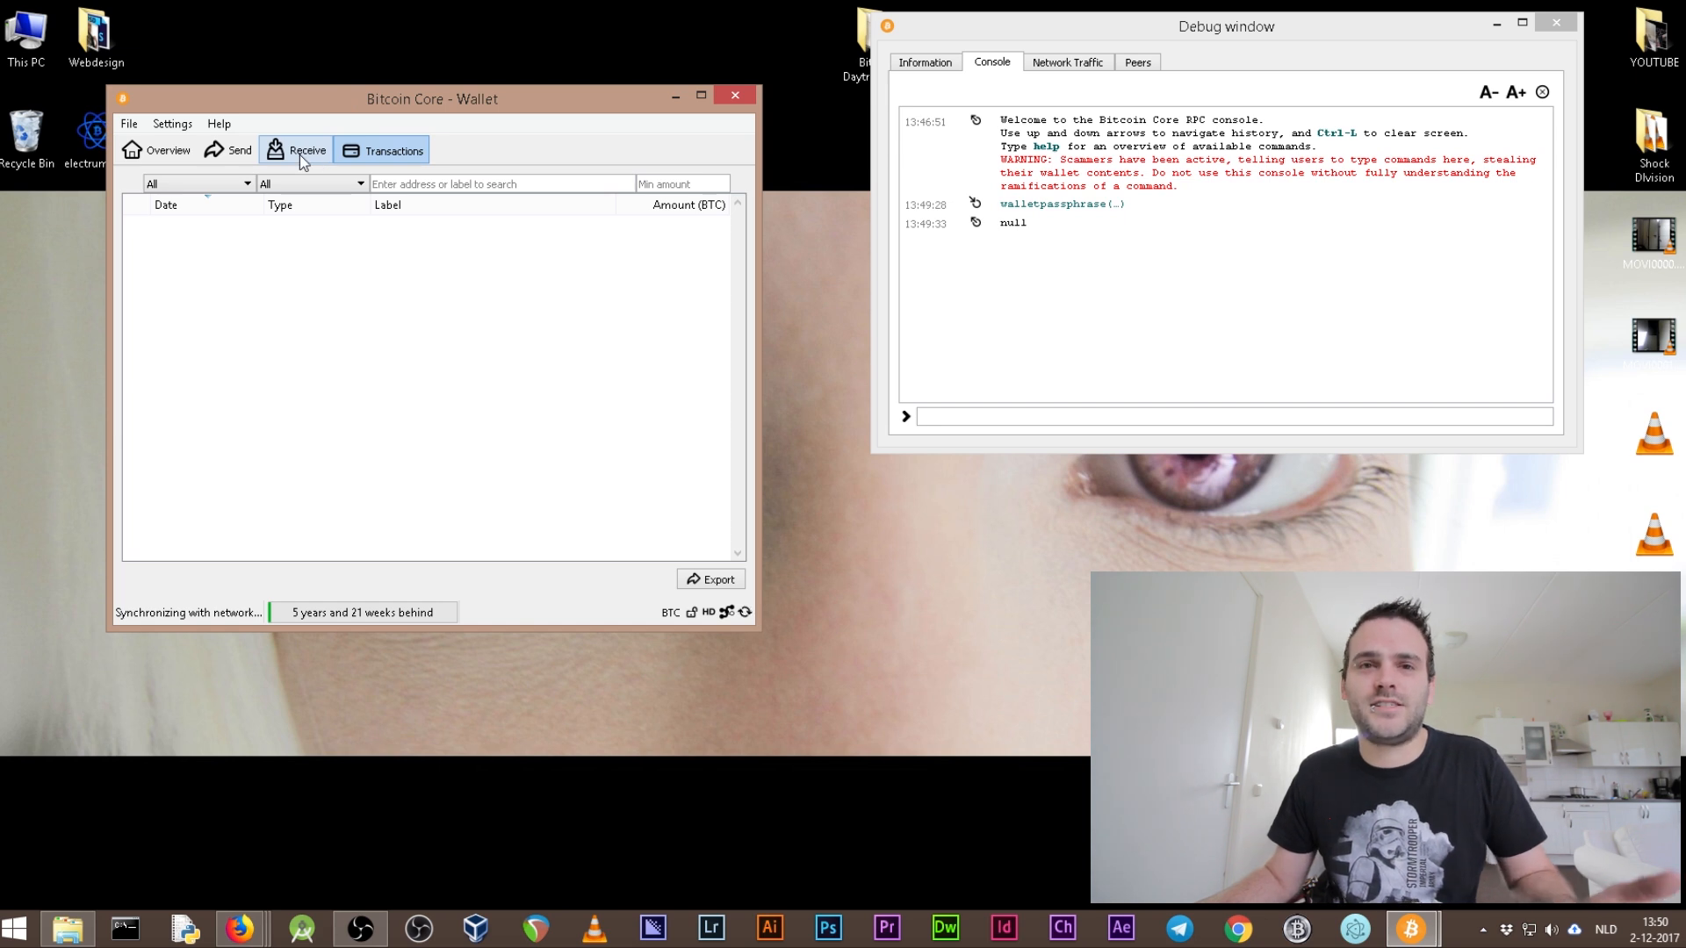
left_click(307, 149)
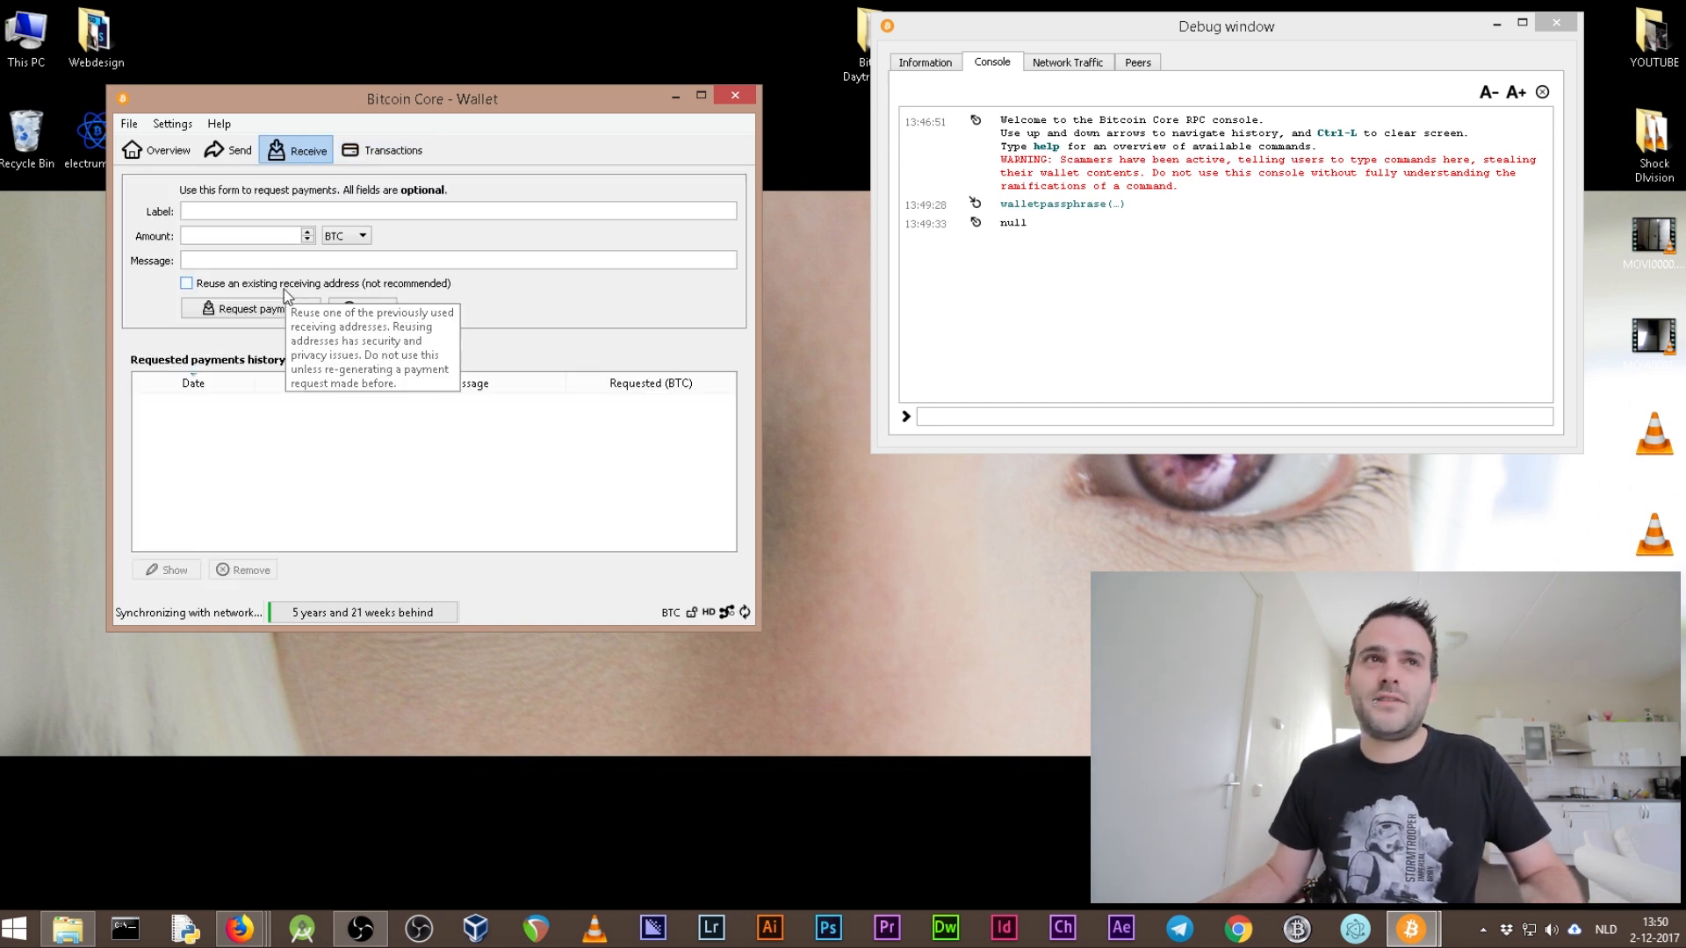
mouse_move(355, 188)
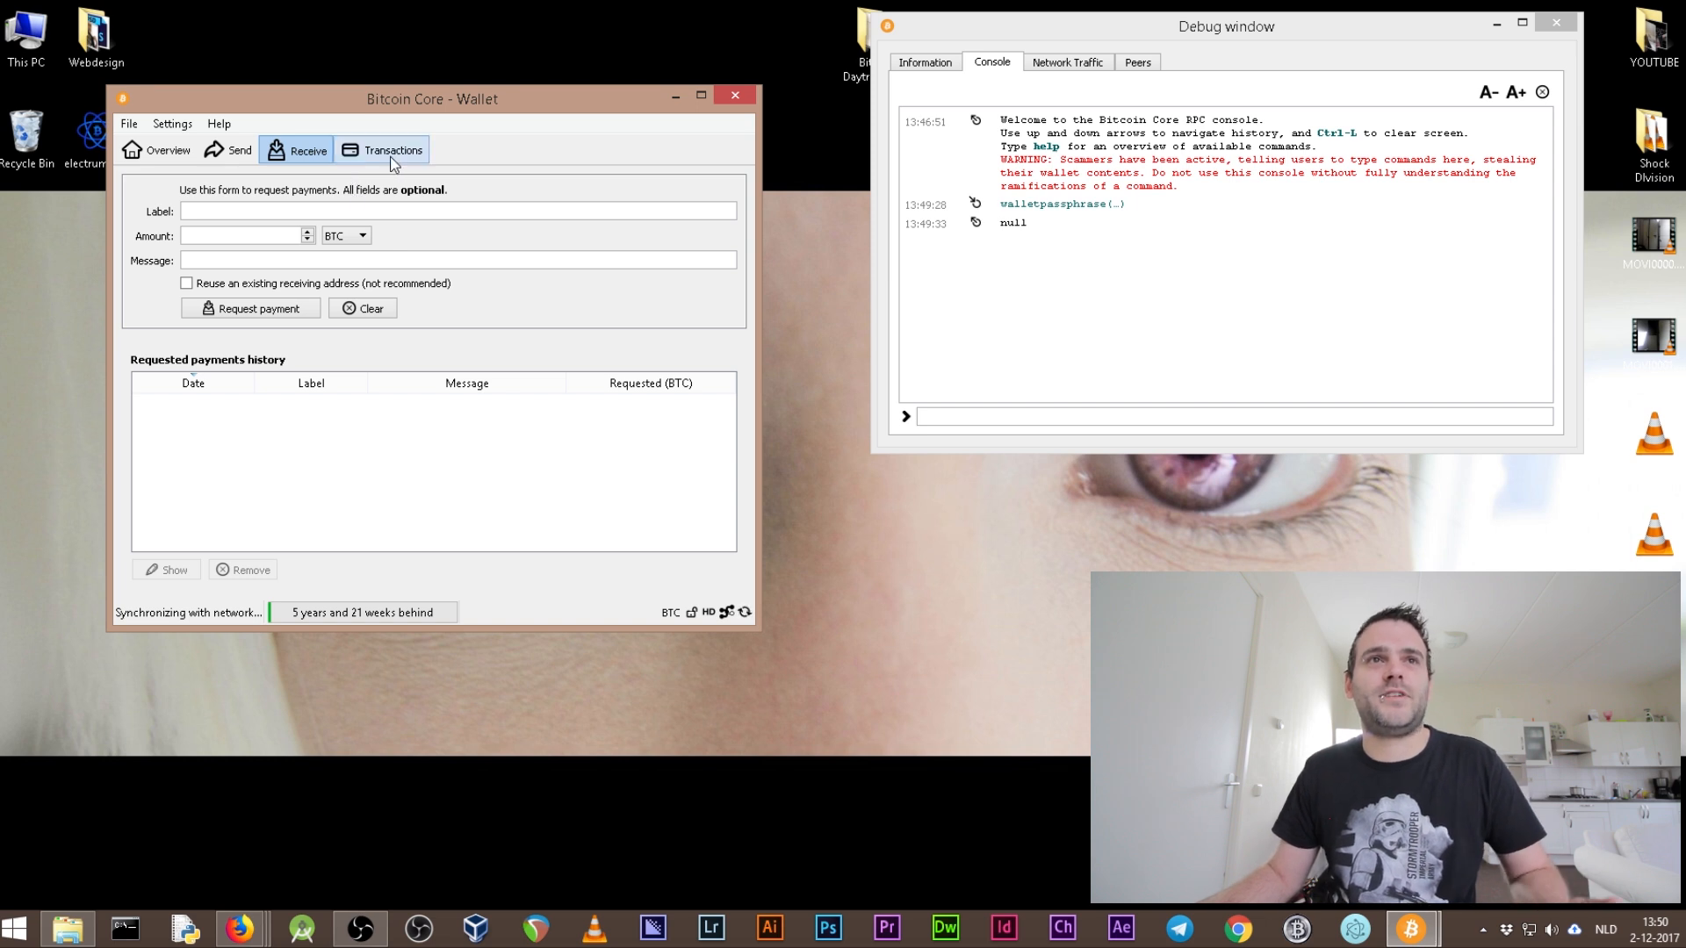
left_click(393, 150)
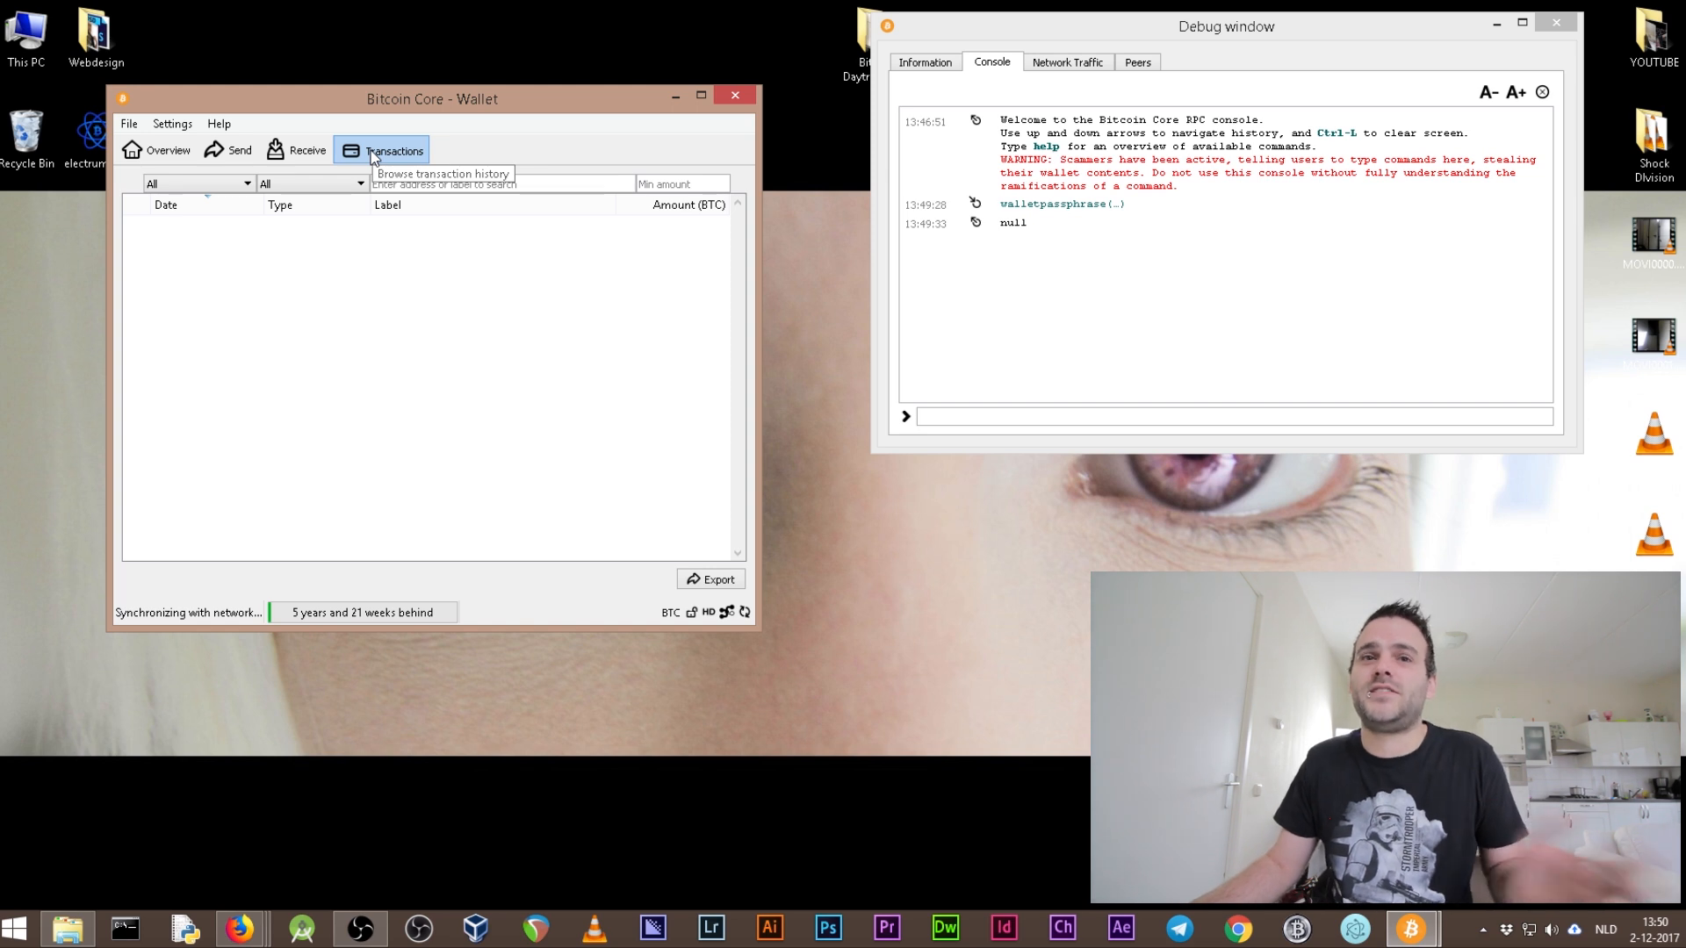
left_click(307, 150)
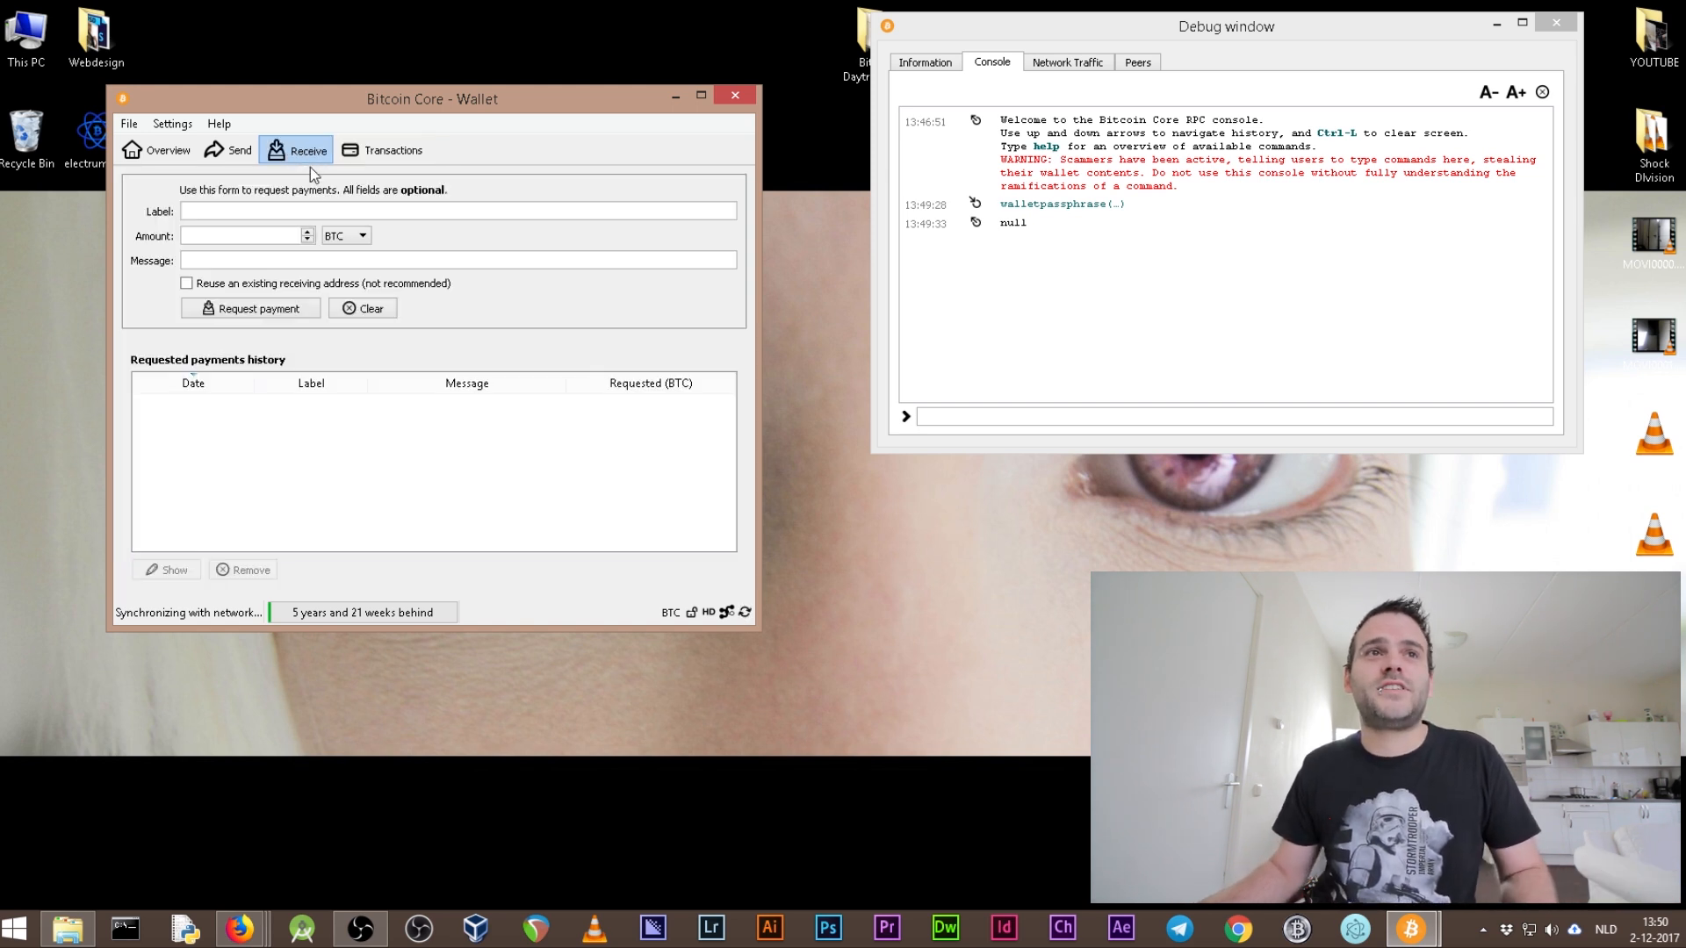
left_click(250, 308)
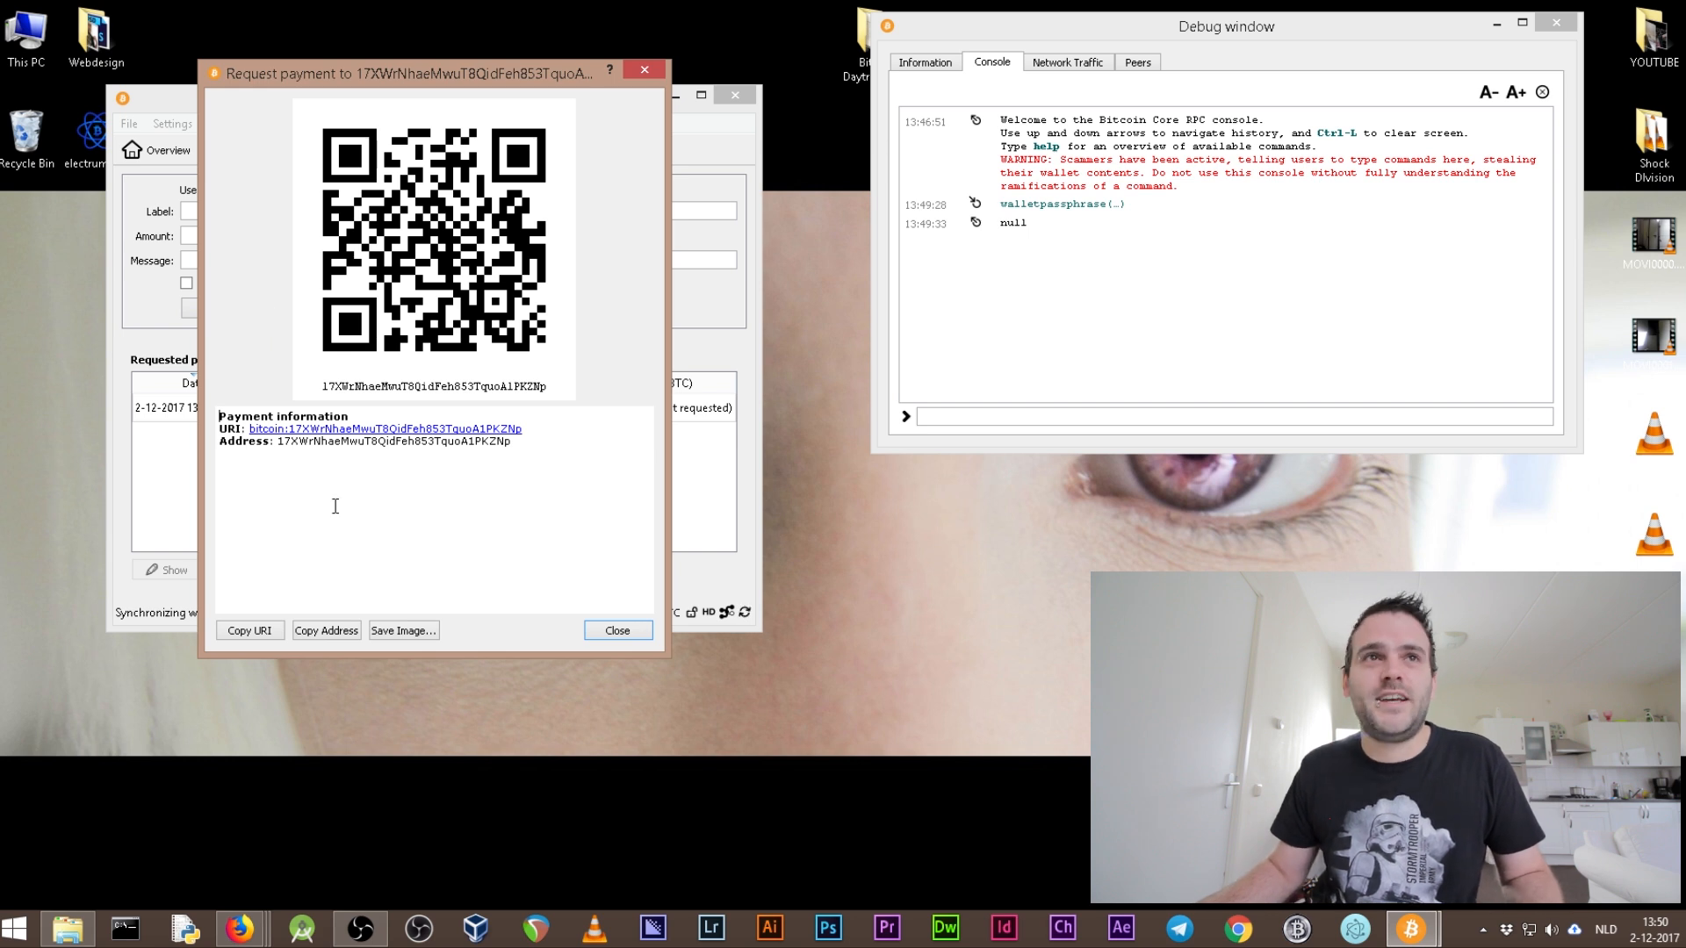
mouse_move(509, 477)
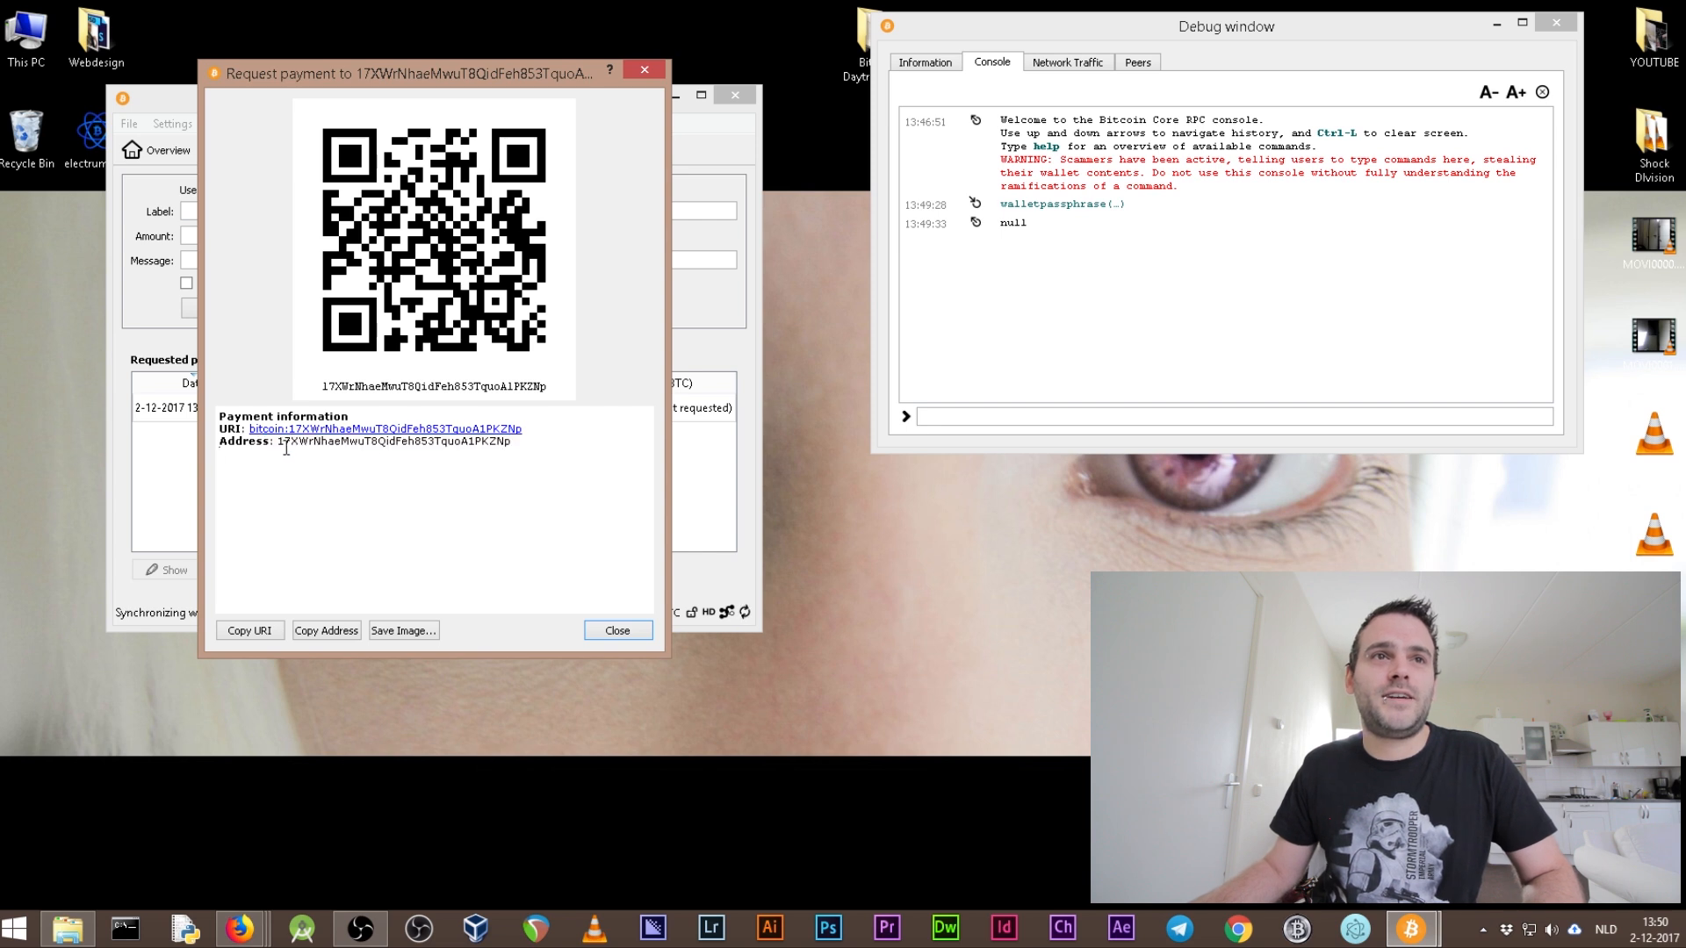
double_click(393, 441)
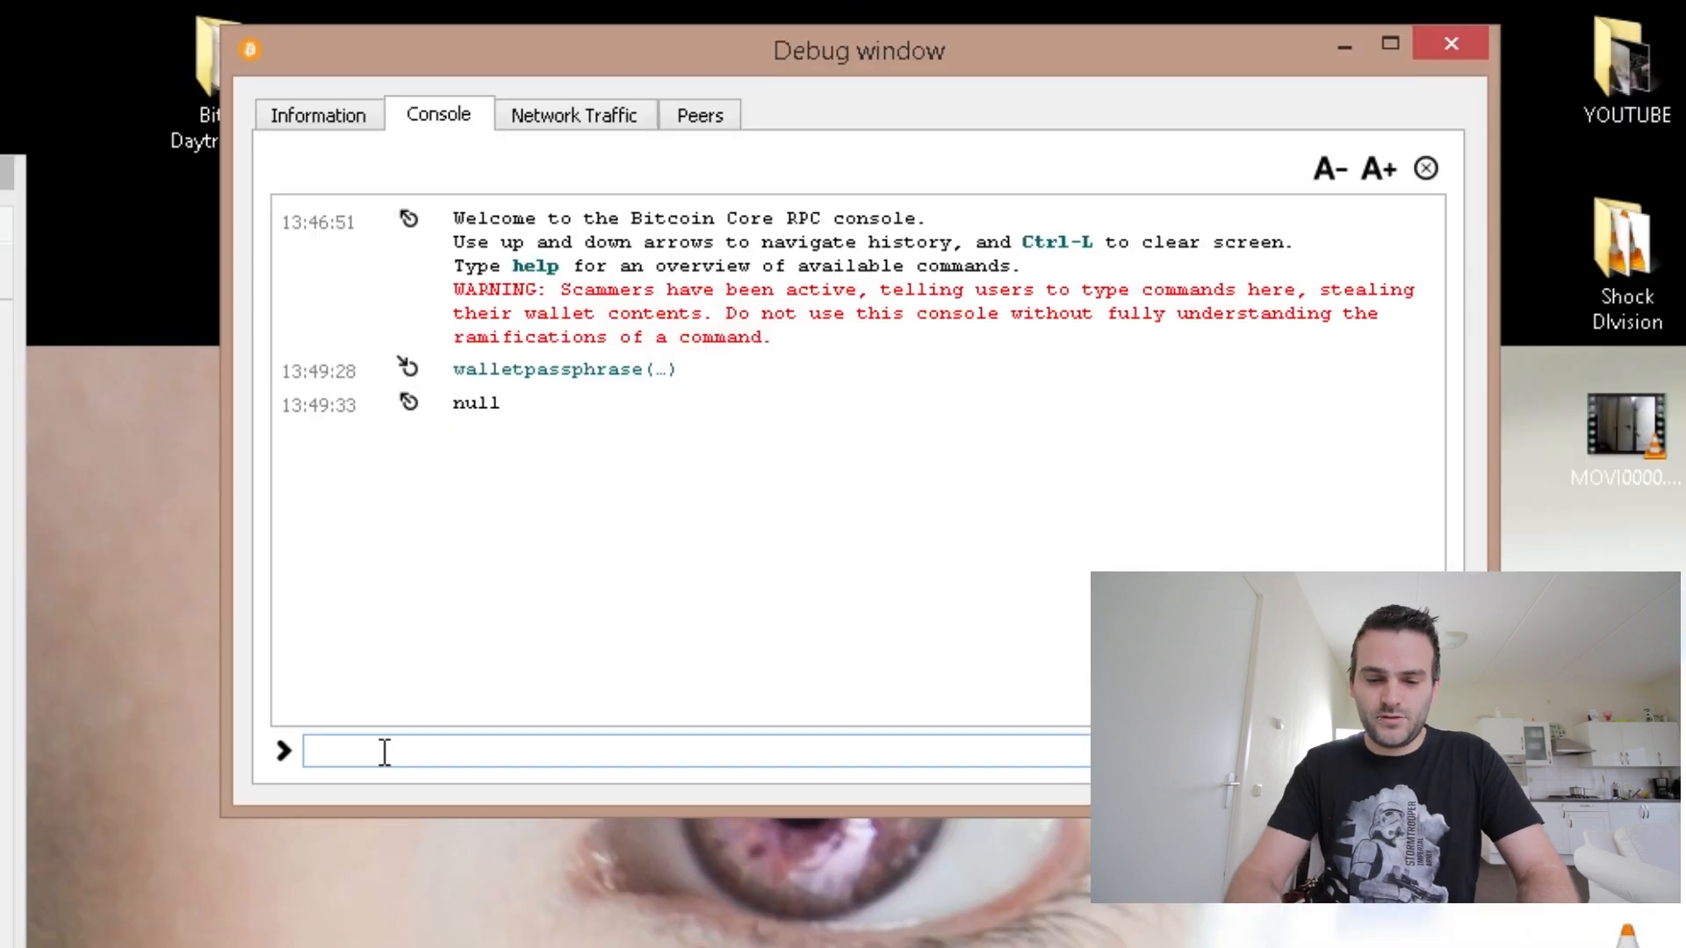
type("dump")
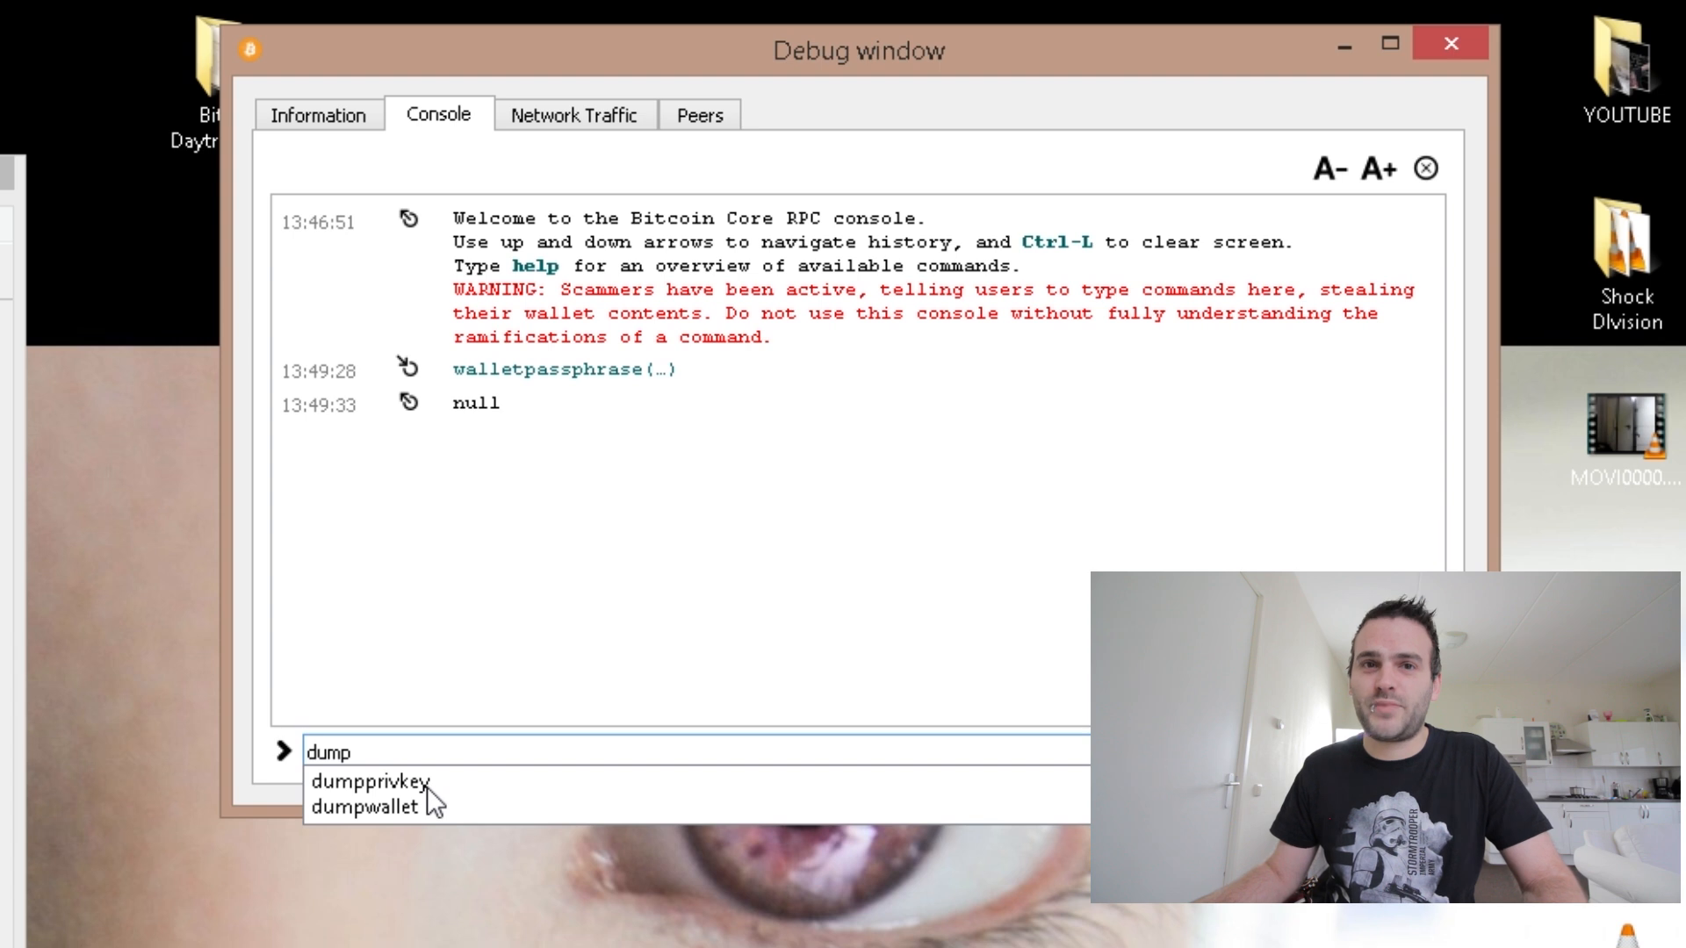
mouse_move(374, 801)
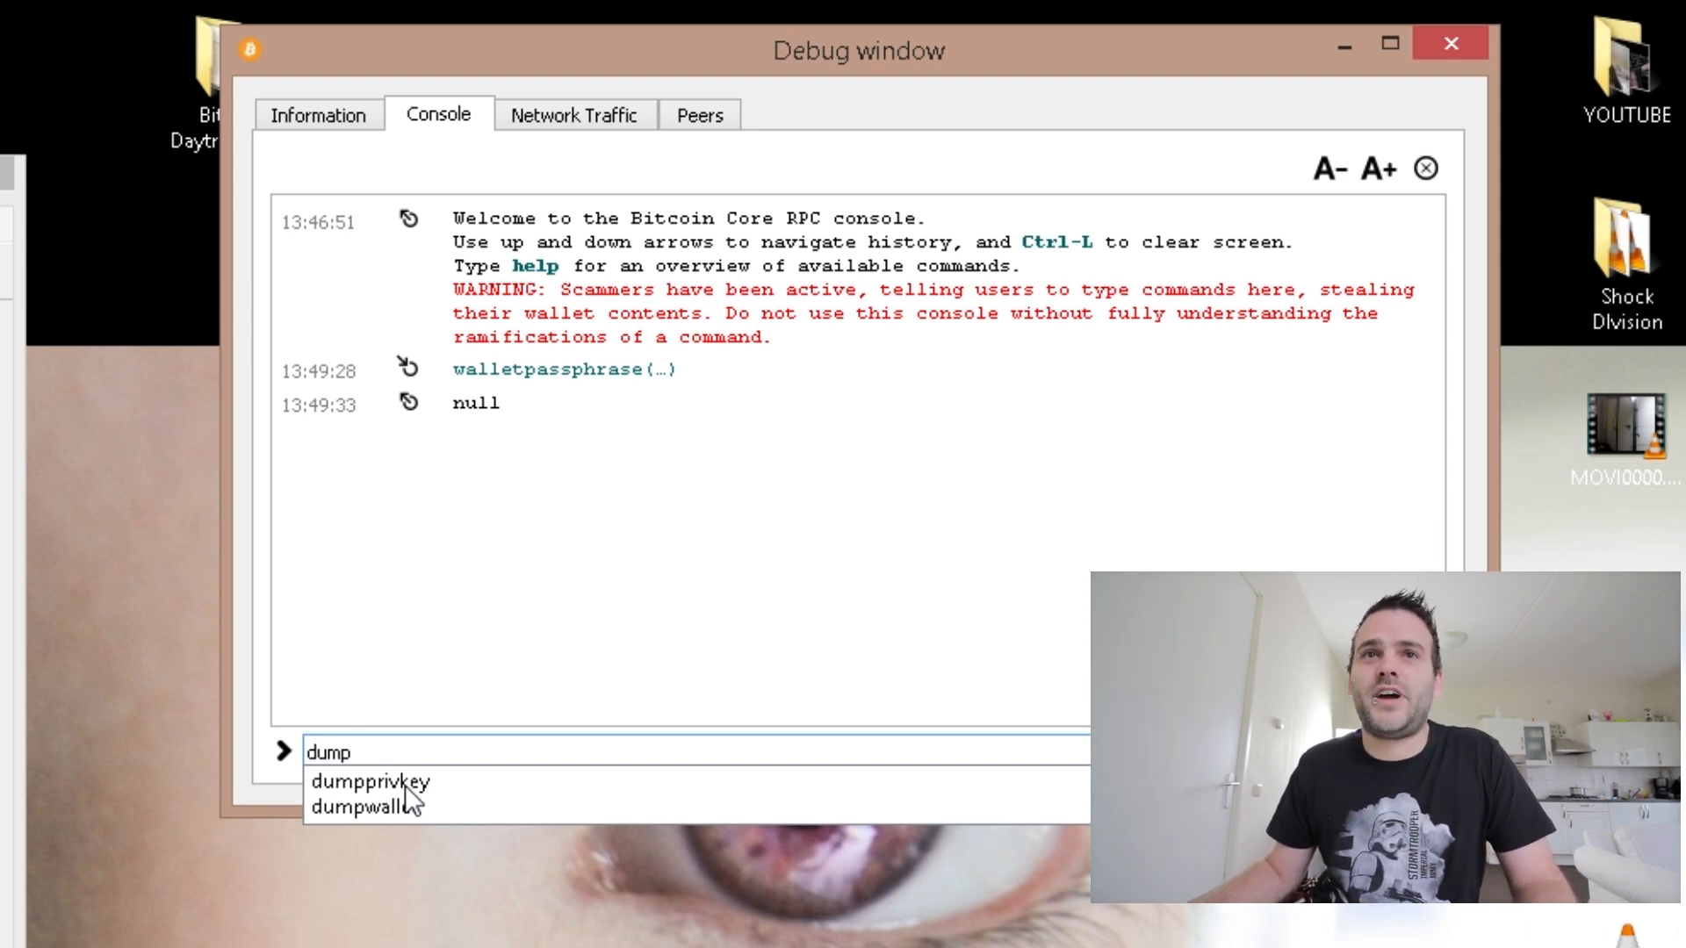
left_click(371, 780)
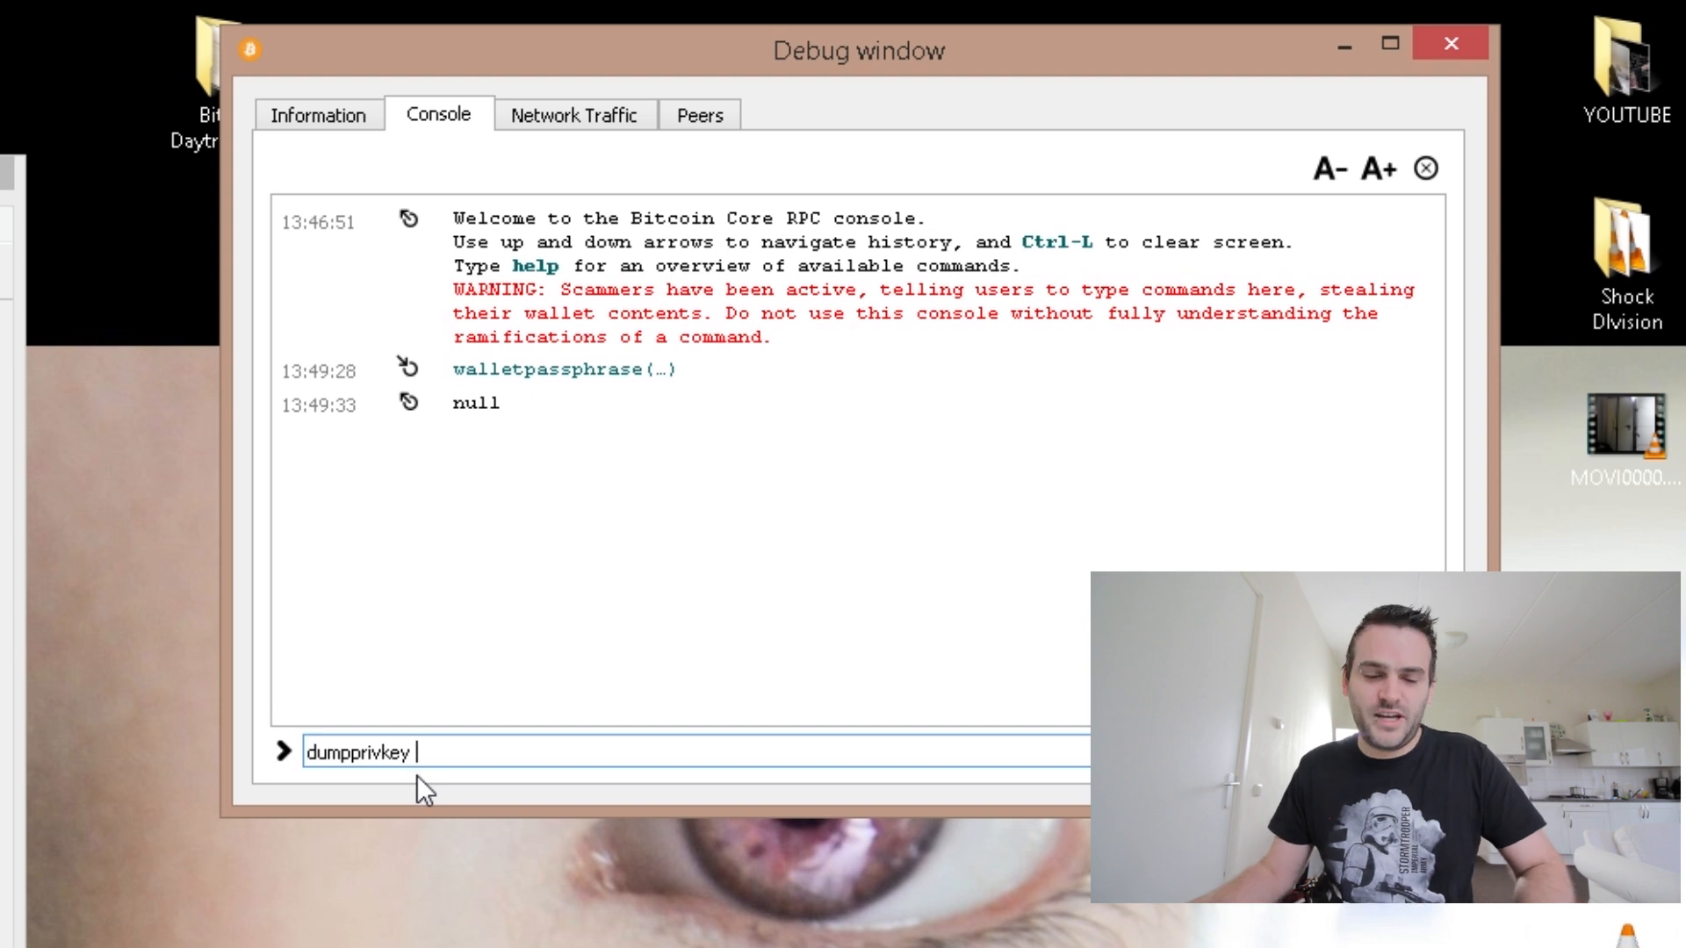
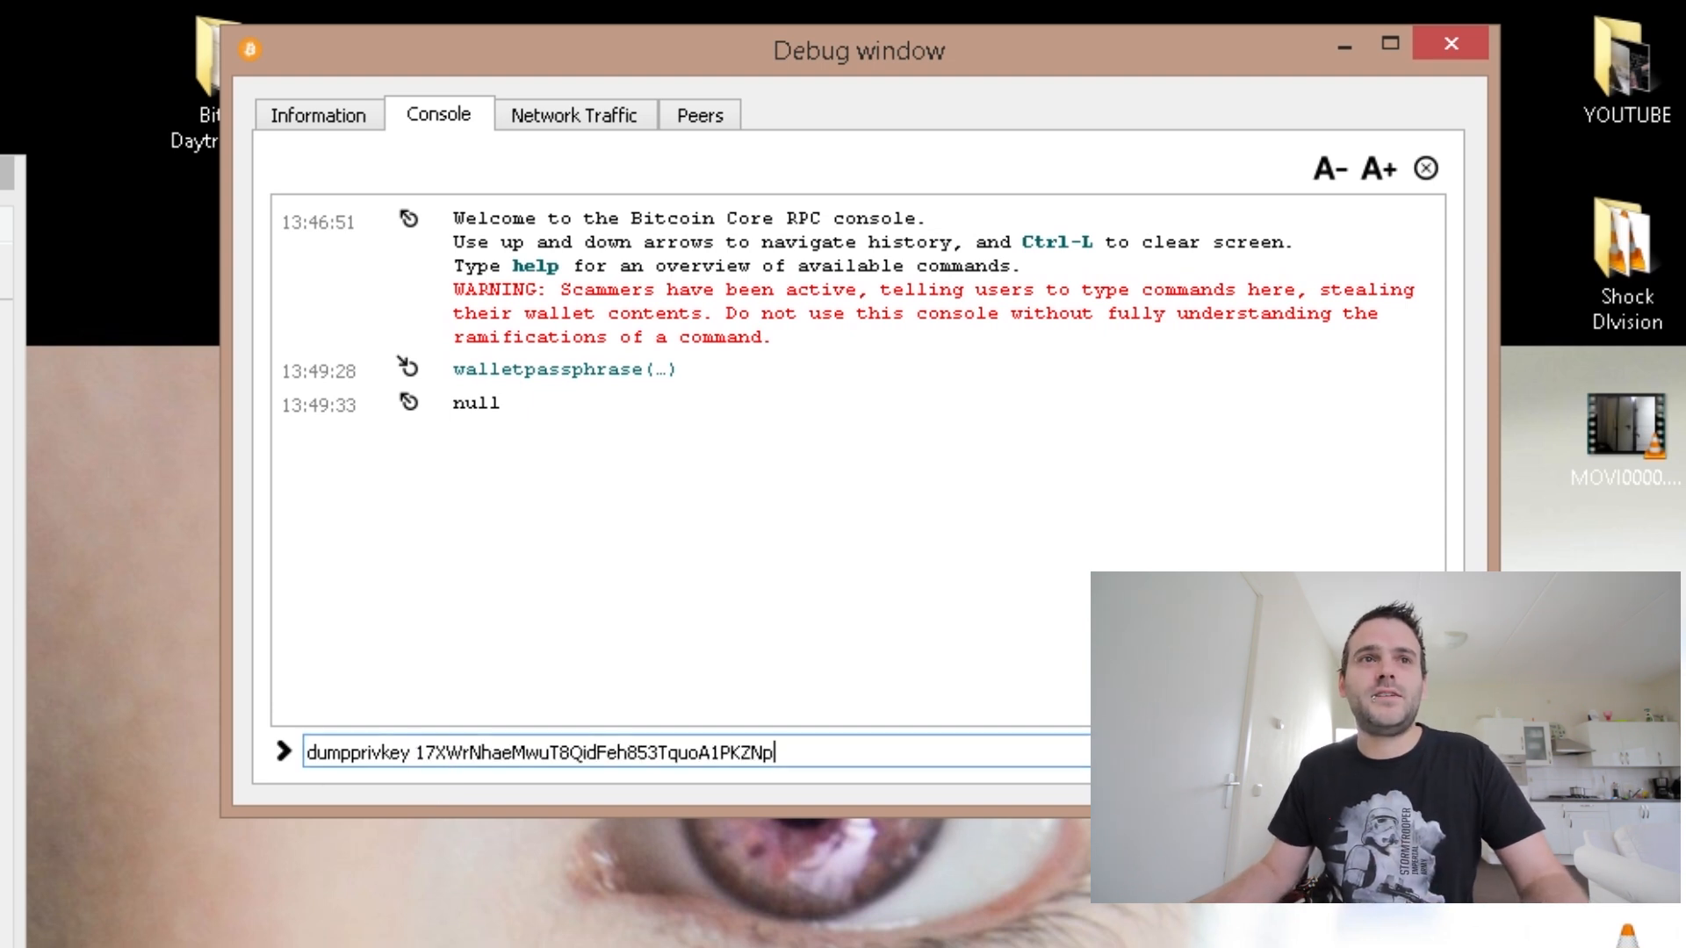
key("Return")
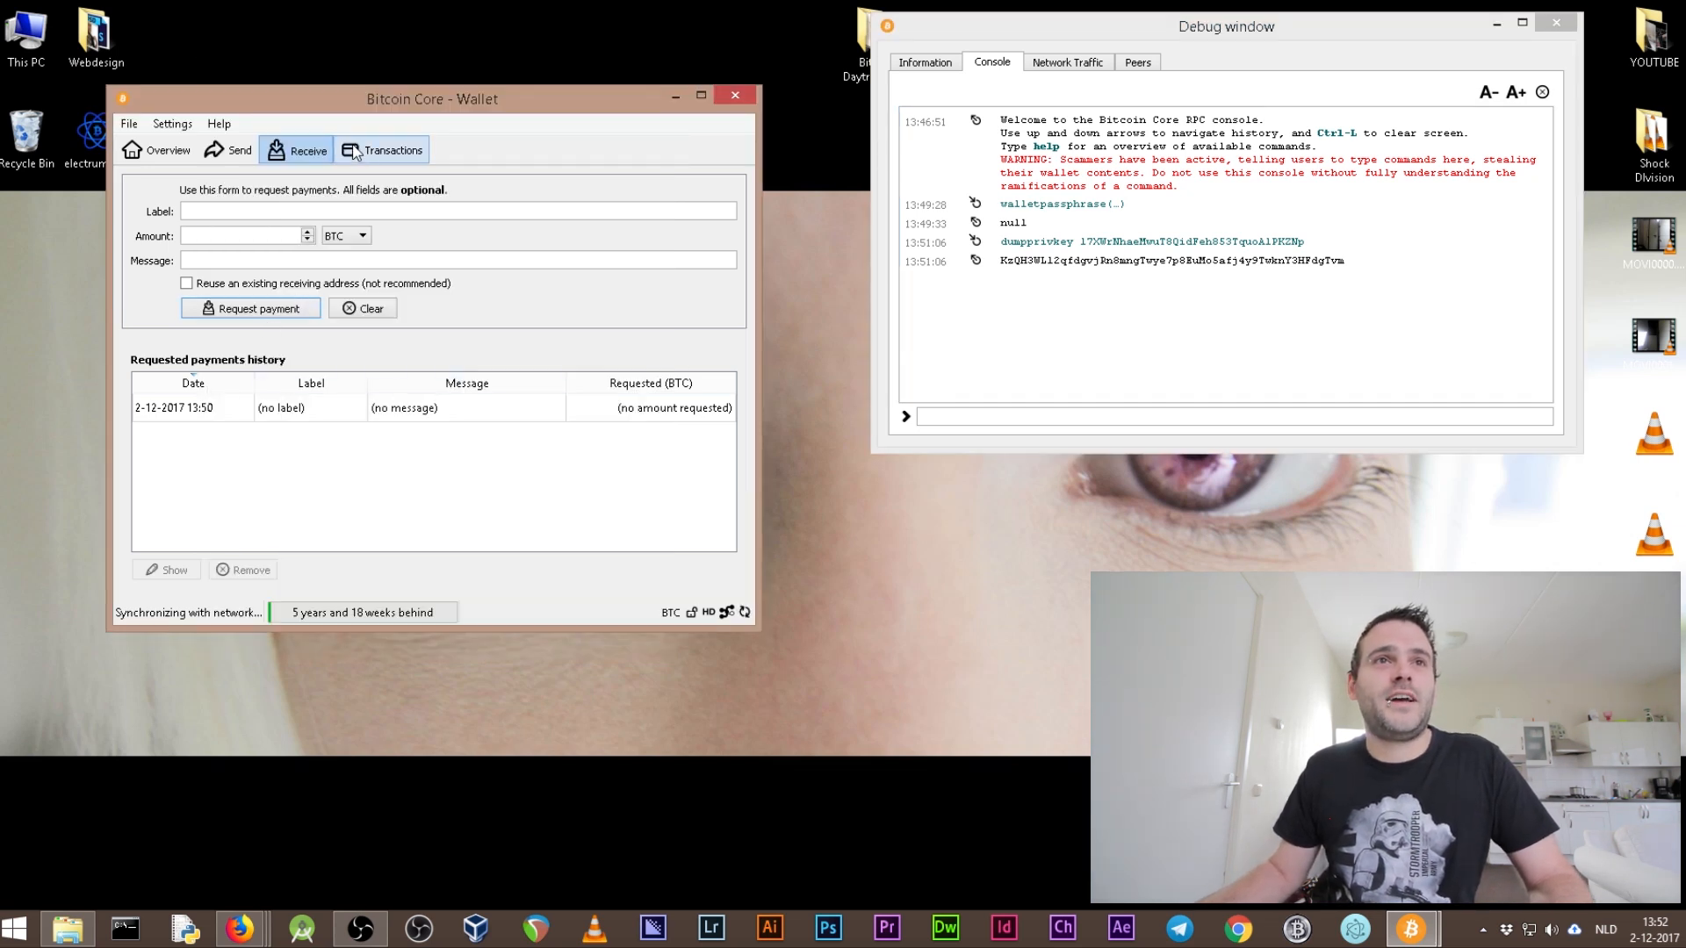
left_click(394, 149)
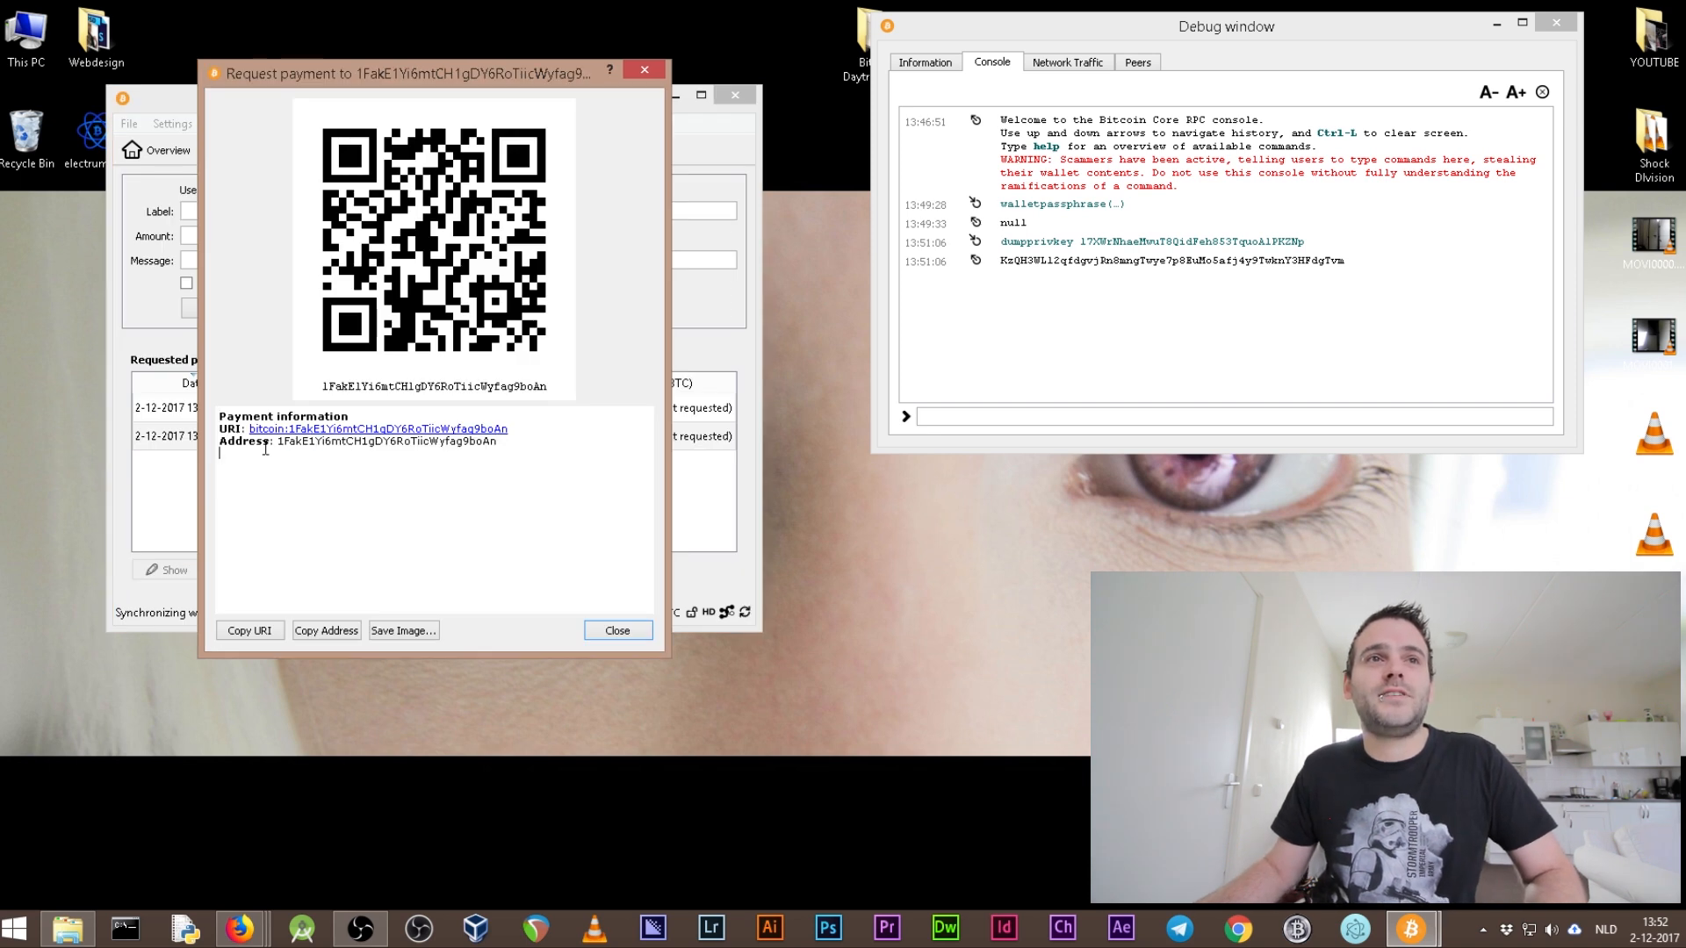
double_click(387, 441)
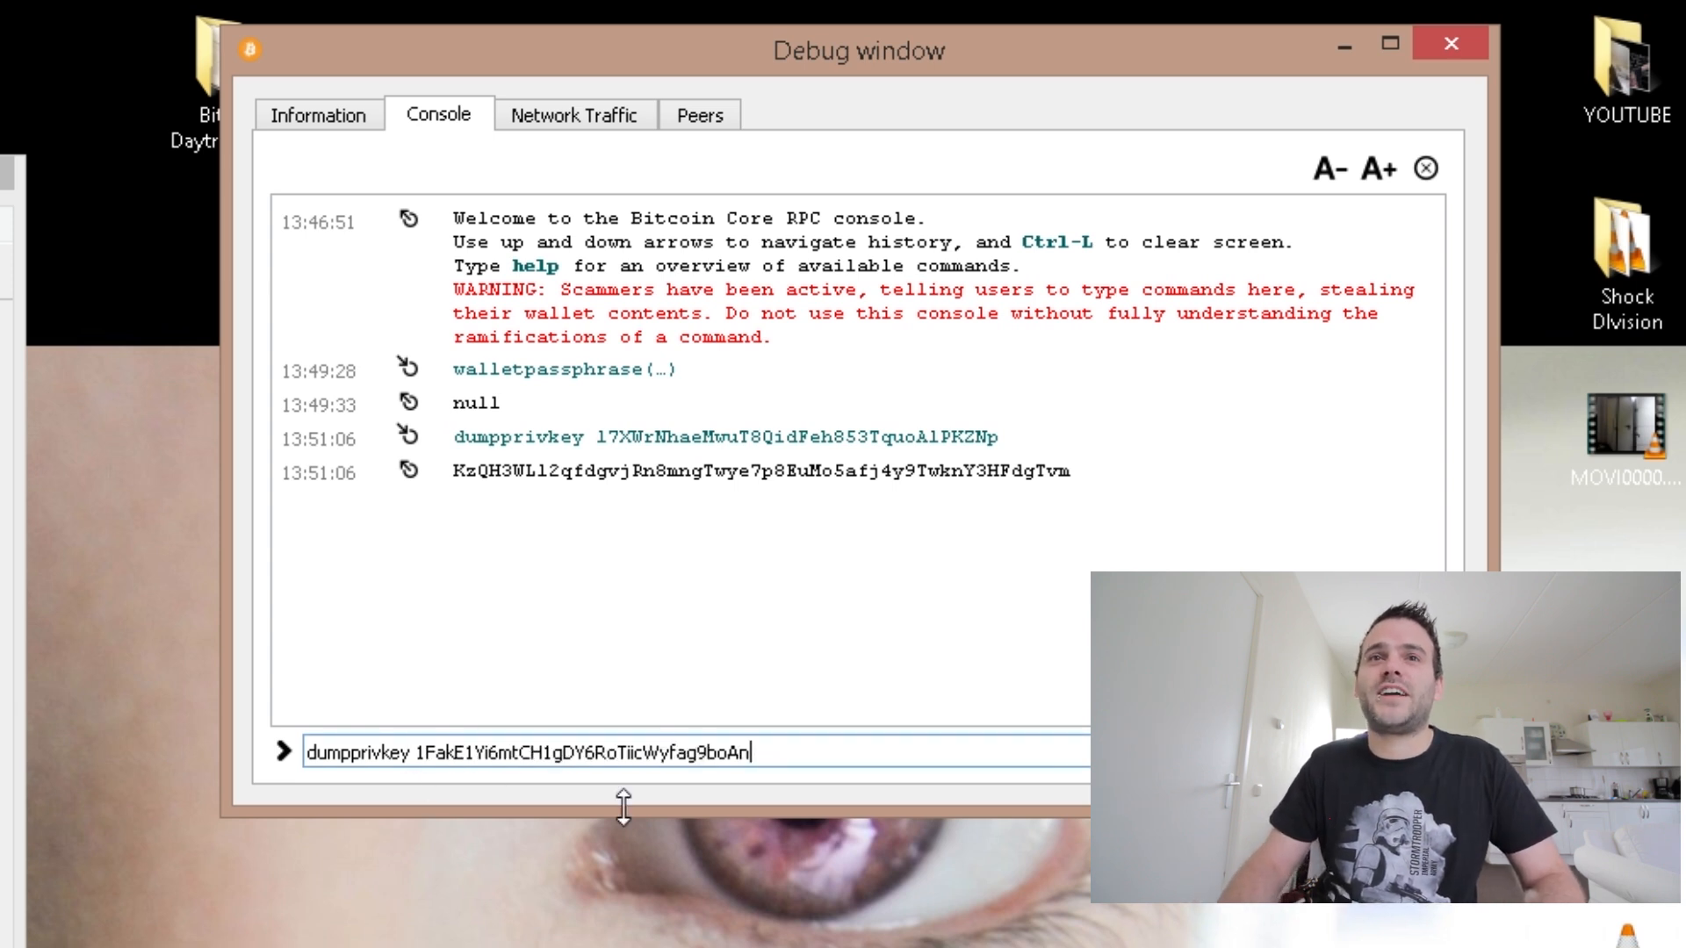
key("Return")
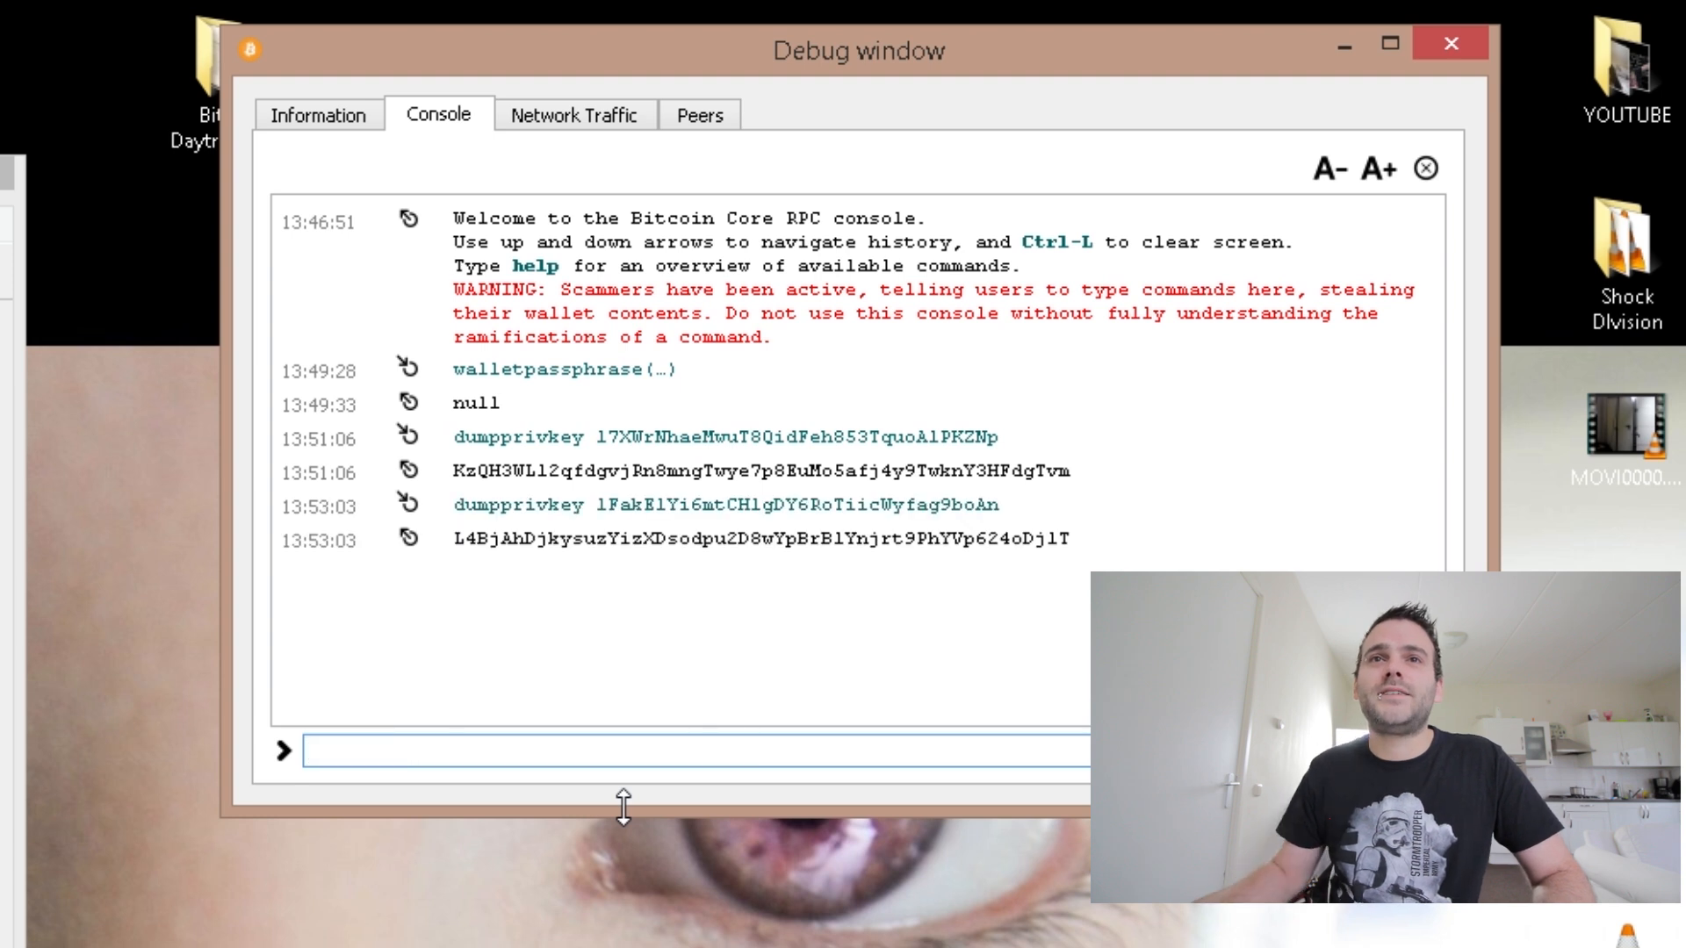
mouse_move(575, 675)
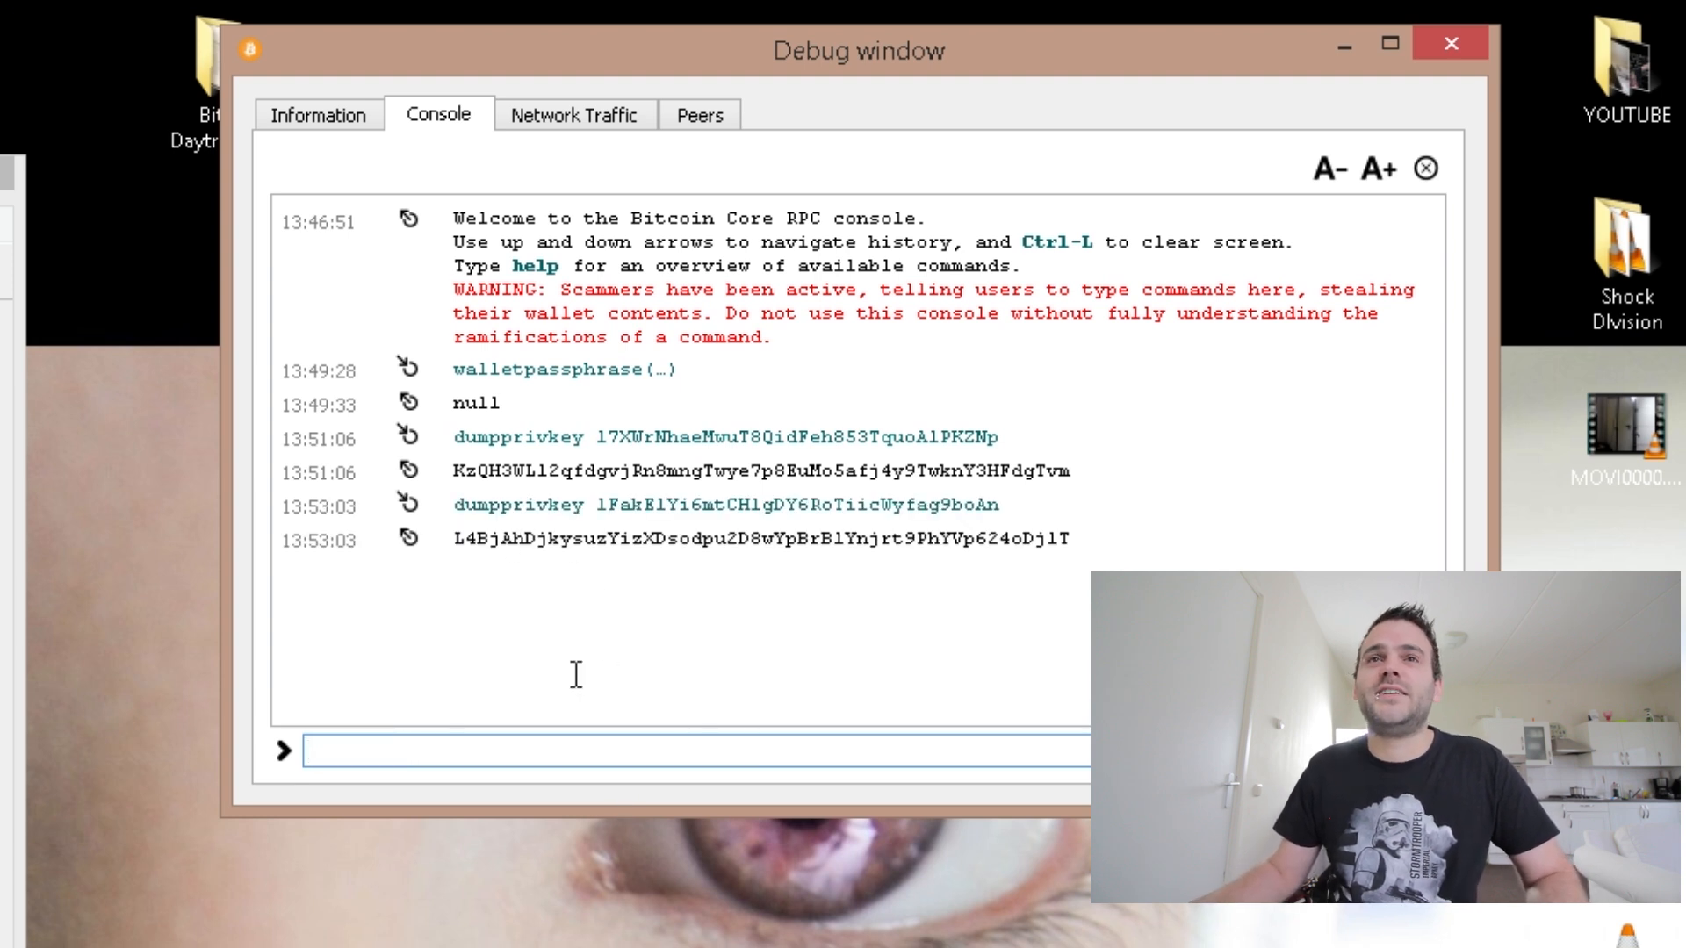